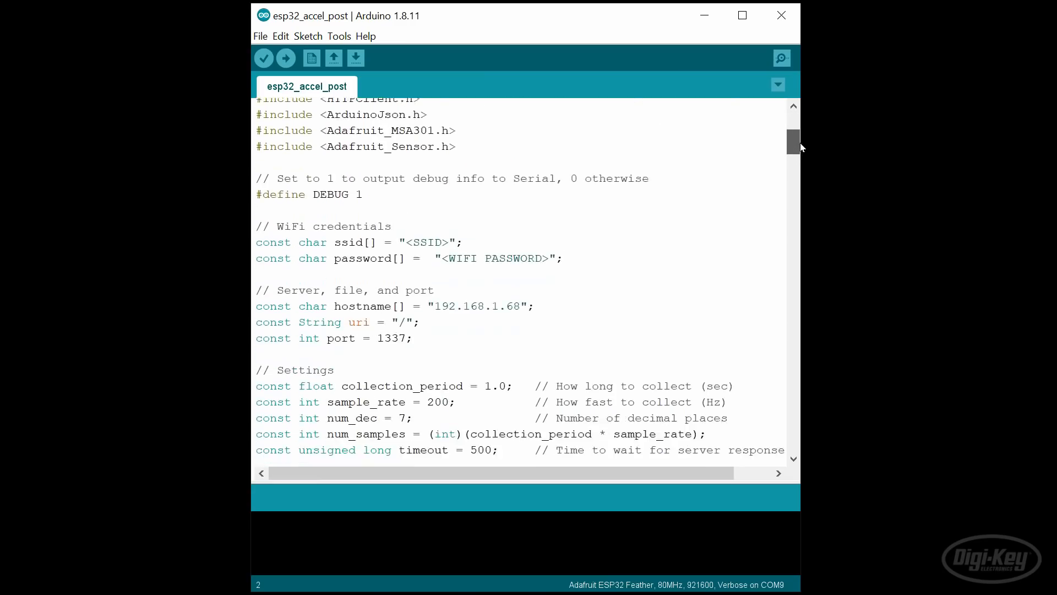
Inspect the Pi terminal, checking .bashrc with nano and the Python version
scroll("down", 3)
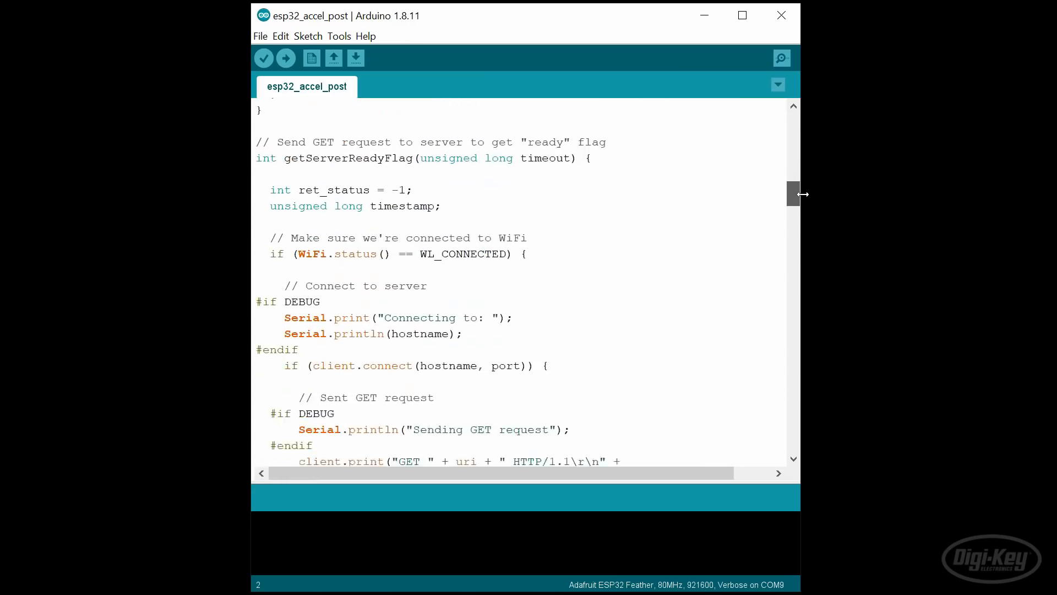
left_click_drag(794, 193, 794, 260)
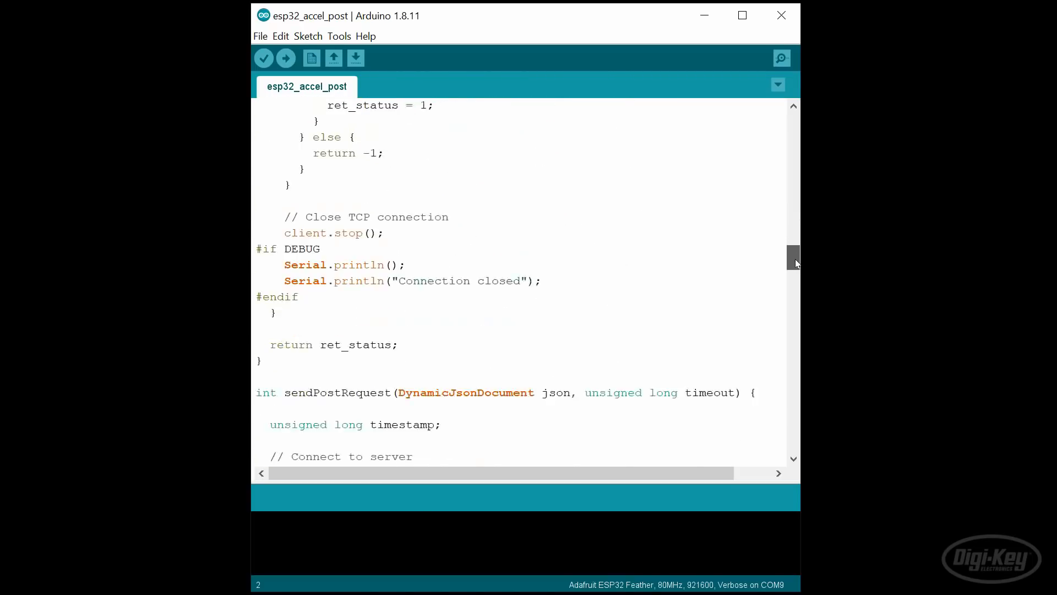
scroll("up", 3)
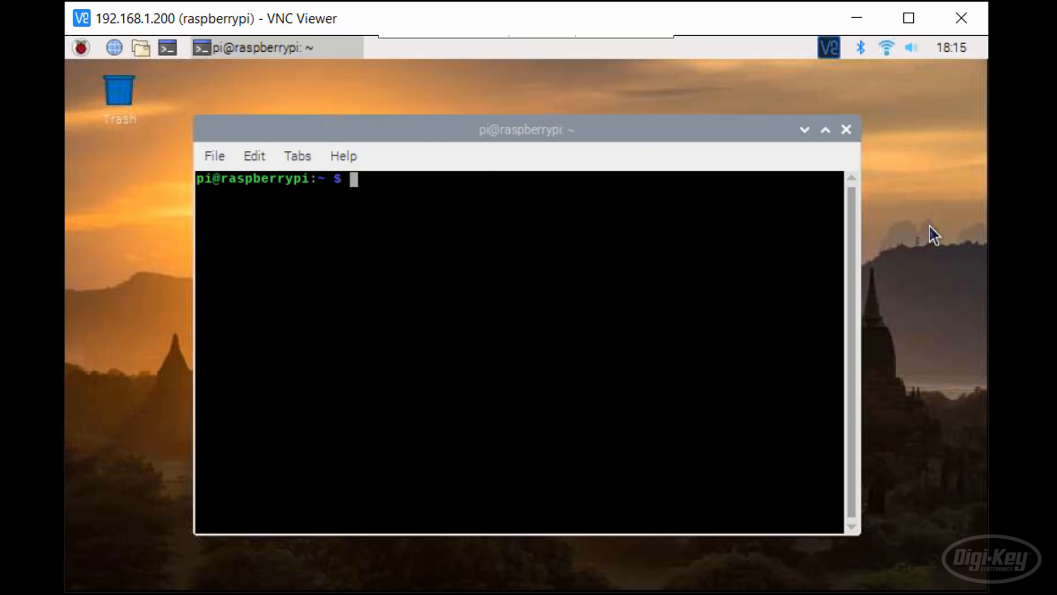
type("nano .bashrc")
type("source .bashrc")
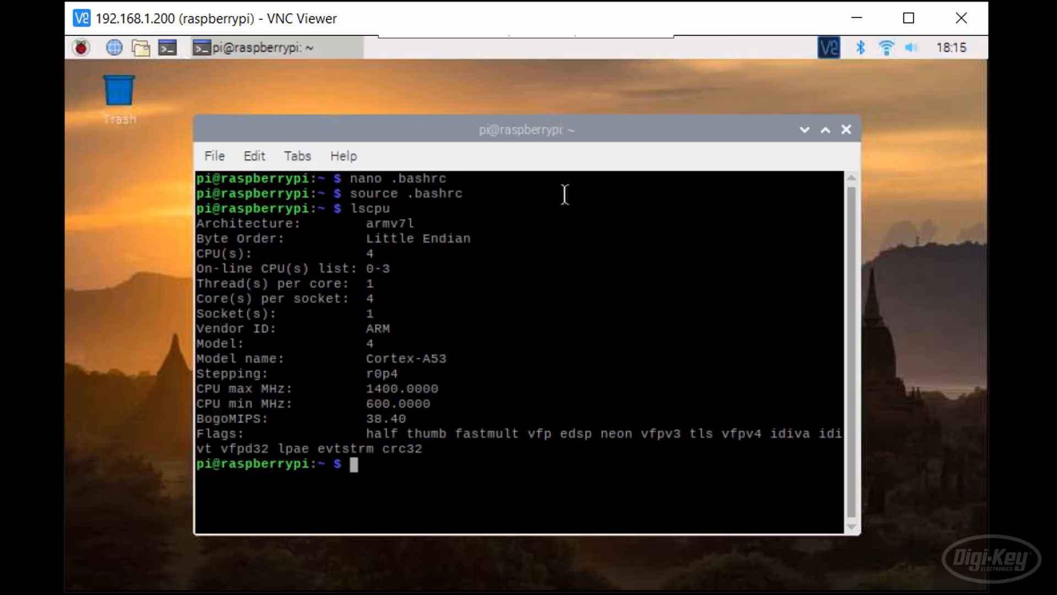
type("python --version")
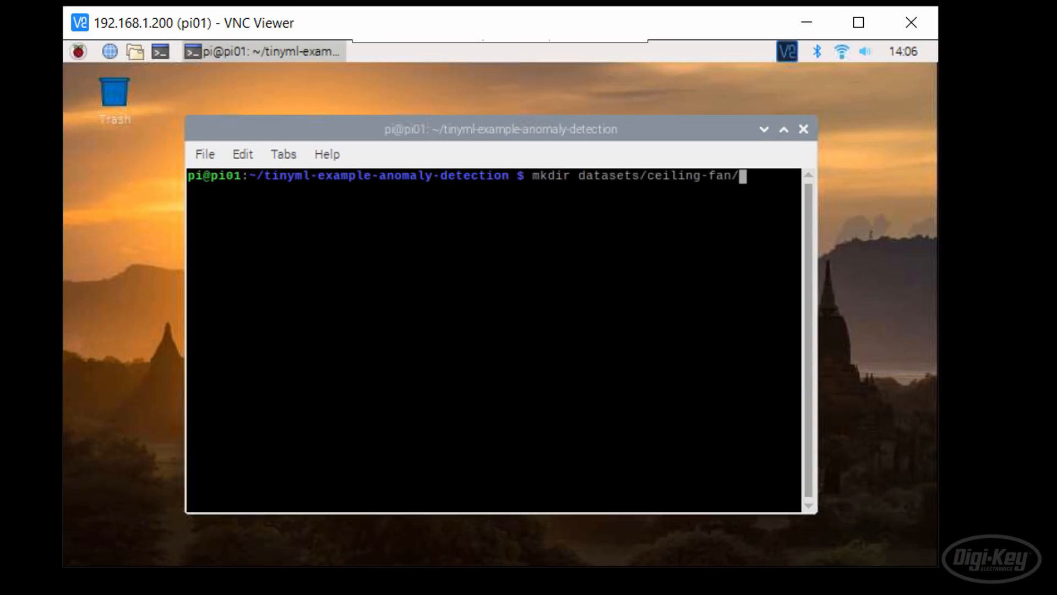
Enter data_collection and give the accel server the datasets/ceiling-fan-deploy/fan_0_low-depo save path
type("cd data_collection/")
type("python http_accel_server.py -d ../")
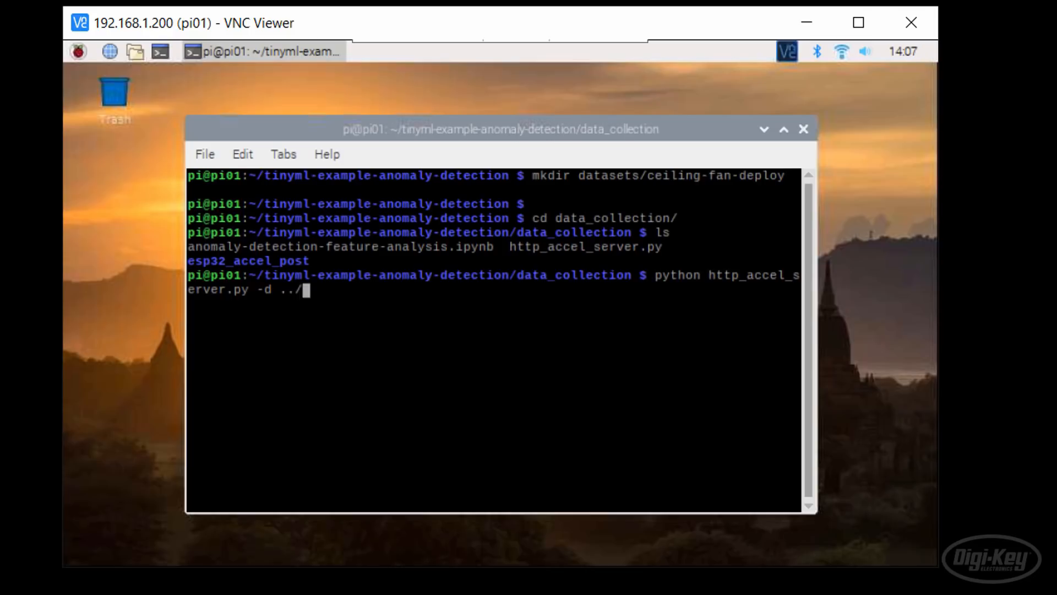
type("datasets/ceiling-fan-deploy/fan_0_low-depo")
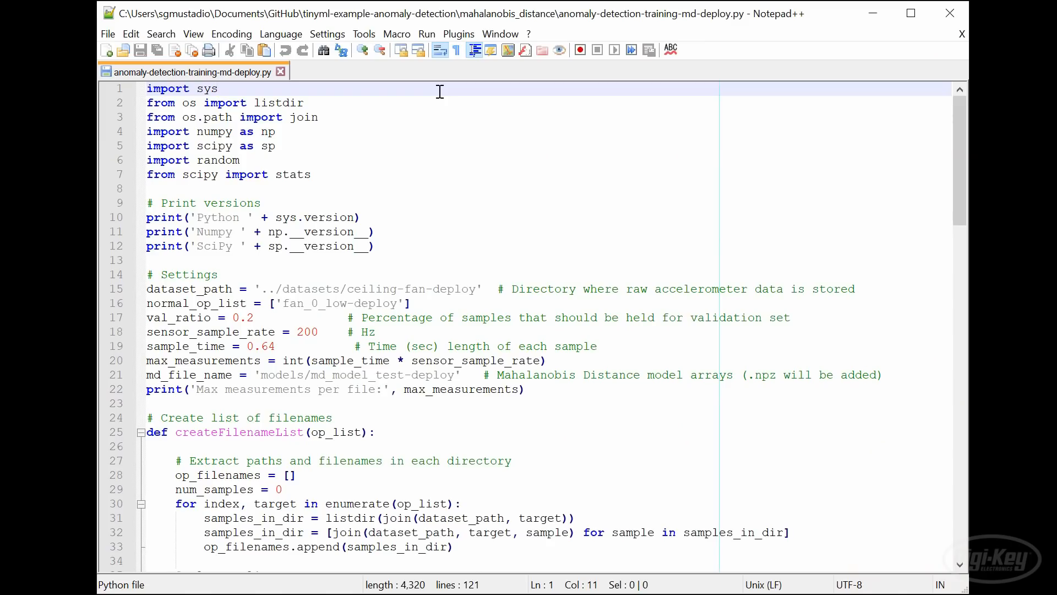
left_click(217, 88)
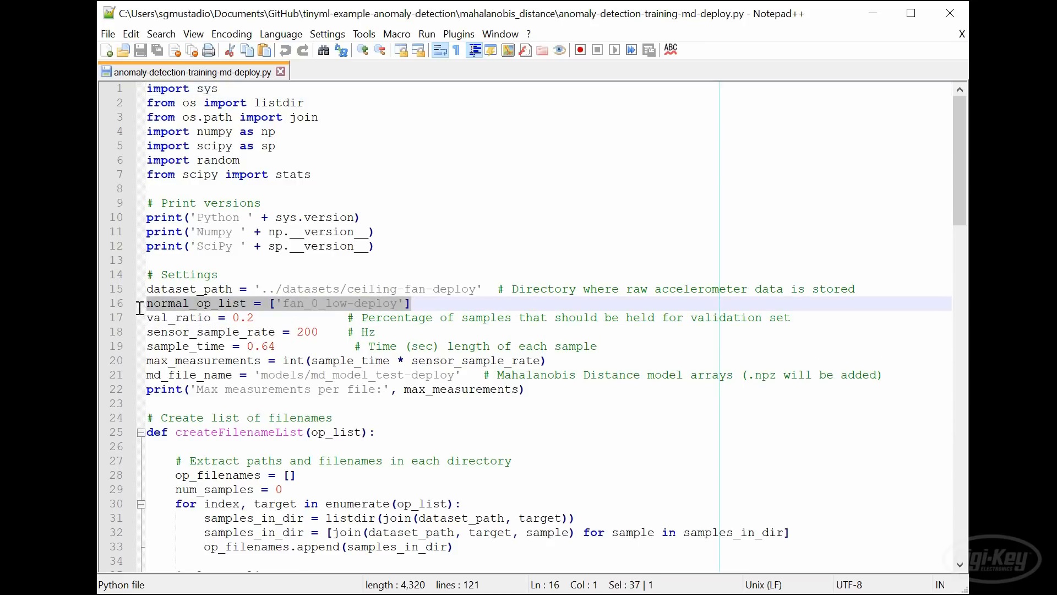
mouse_move(378, 328)
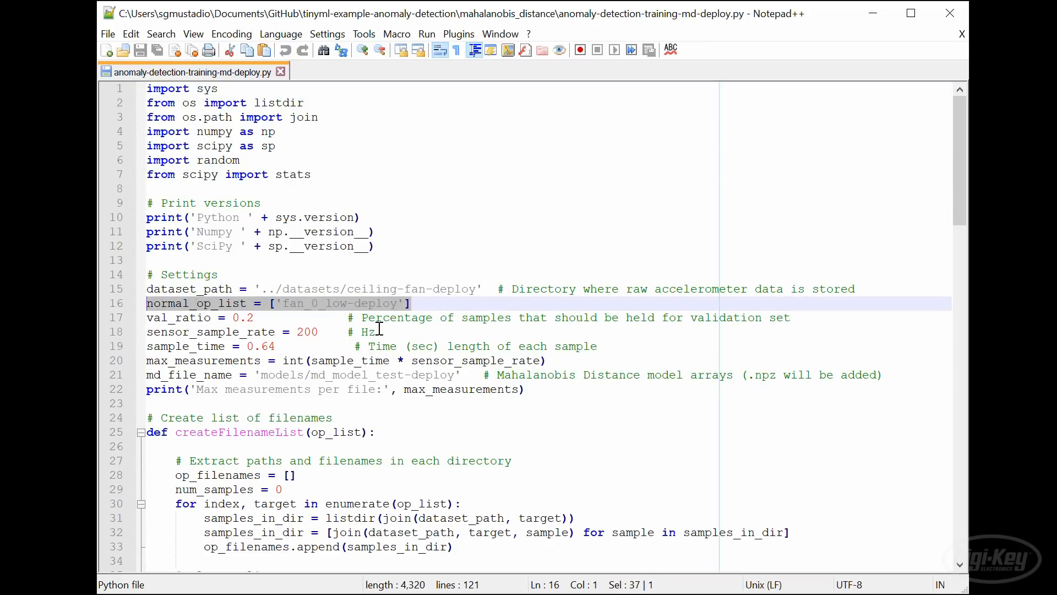
scroll("down", 3)
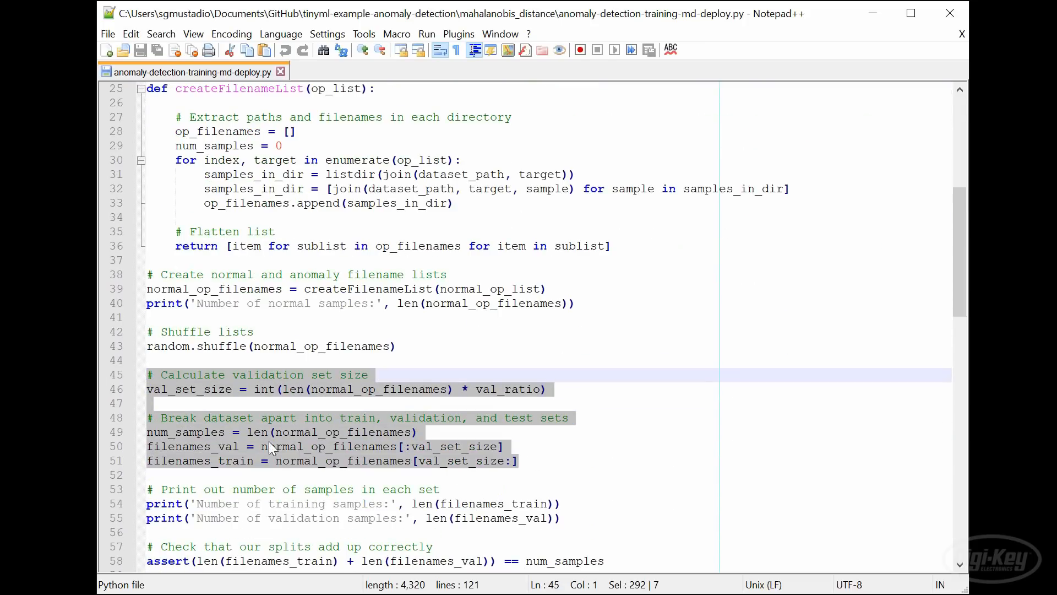
scroll("down", 3)
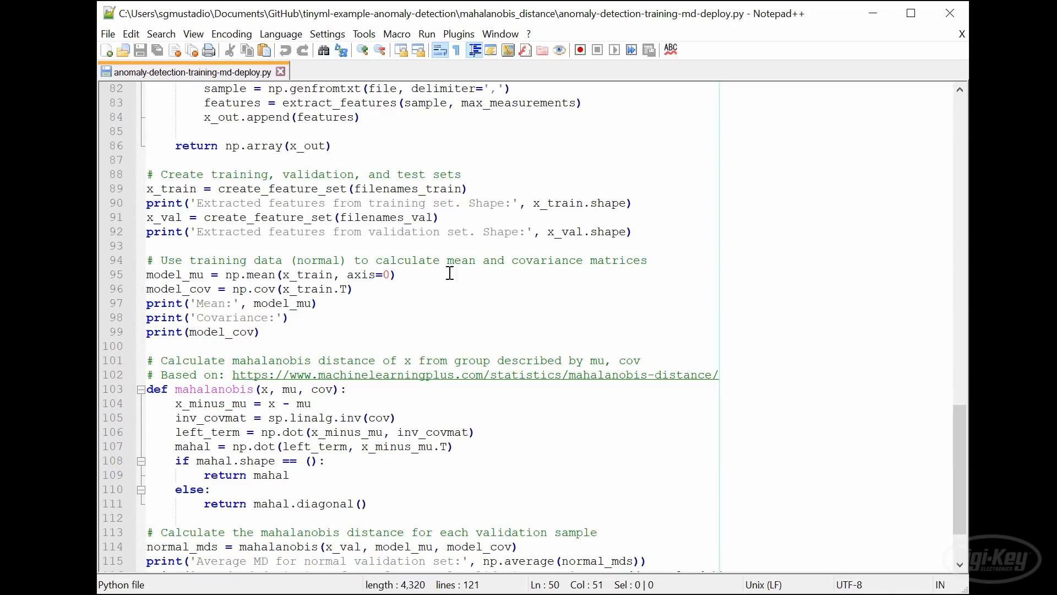
mouse_move(343, 289)
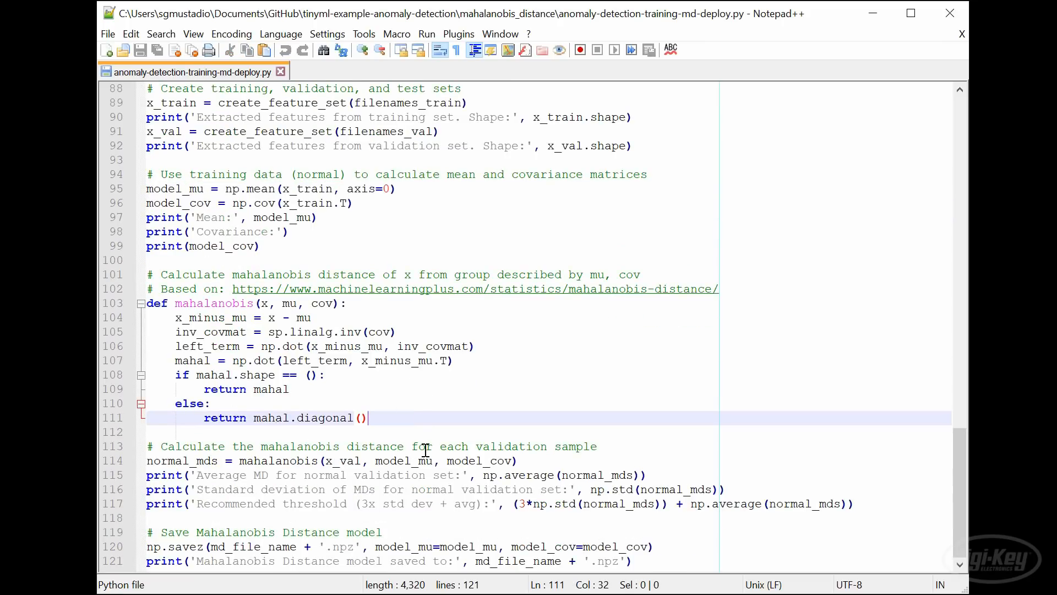
left_click(679, 474)
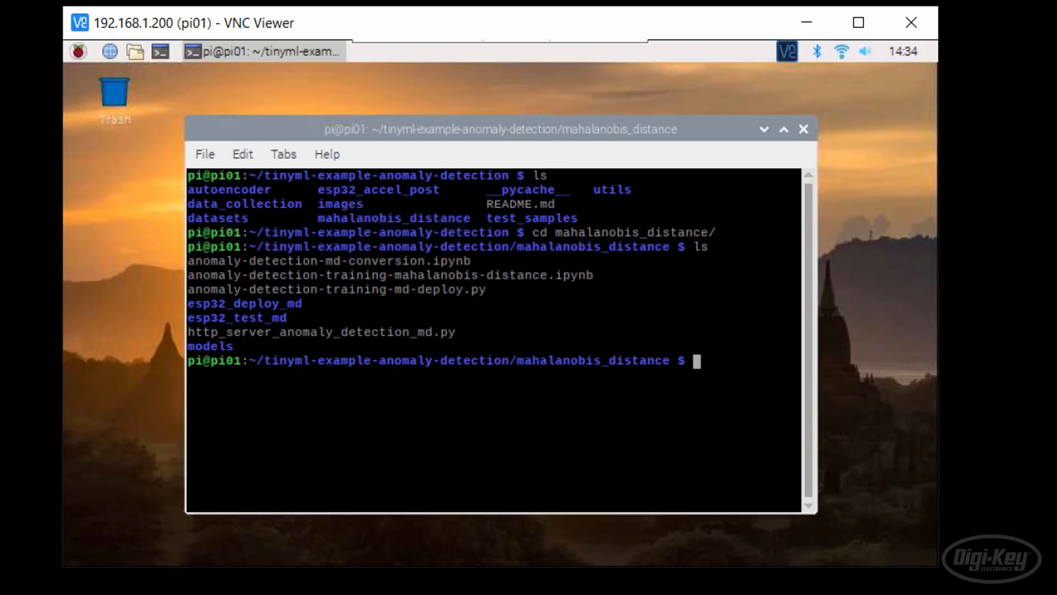
Run anomaly-detection-training-md-deploy.py on the Pi and highlight the recommended threshold near 8.47
type("python anomaly-detection-training-md-deploy.py")
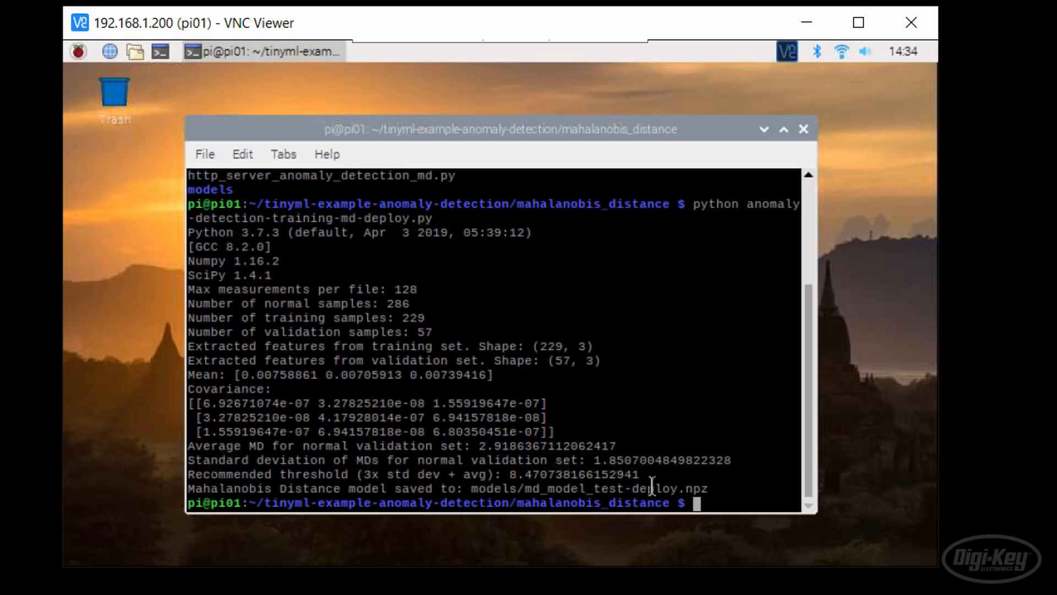
left_click_drag(506, 473, 638, 473)
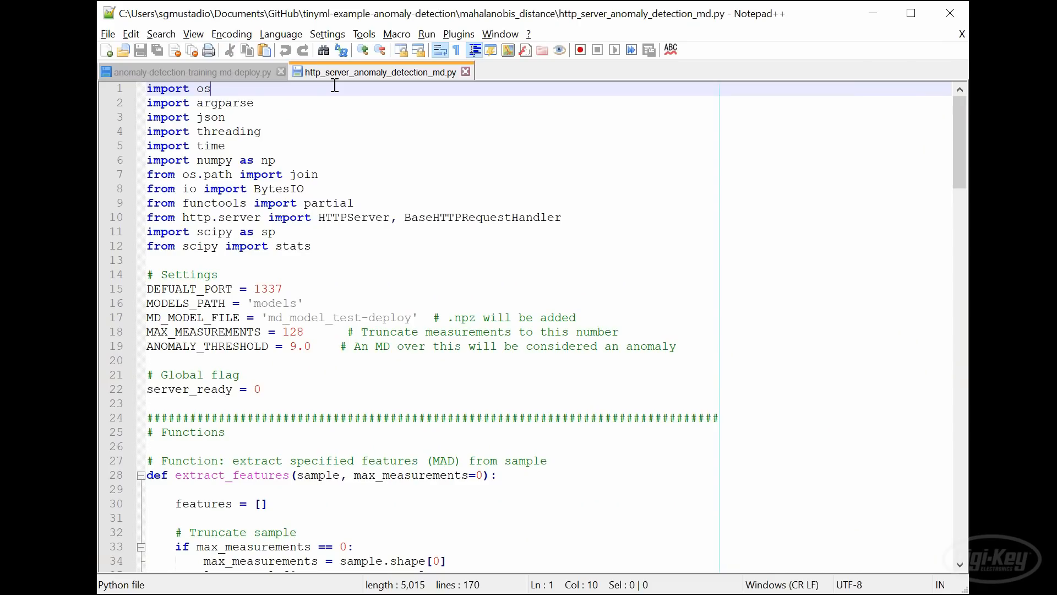
mouse_move(217, 302)
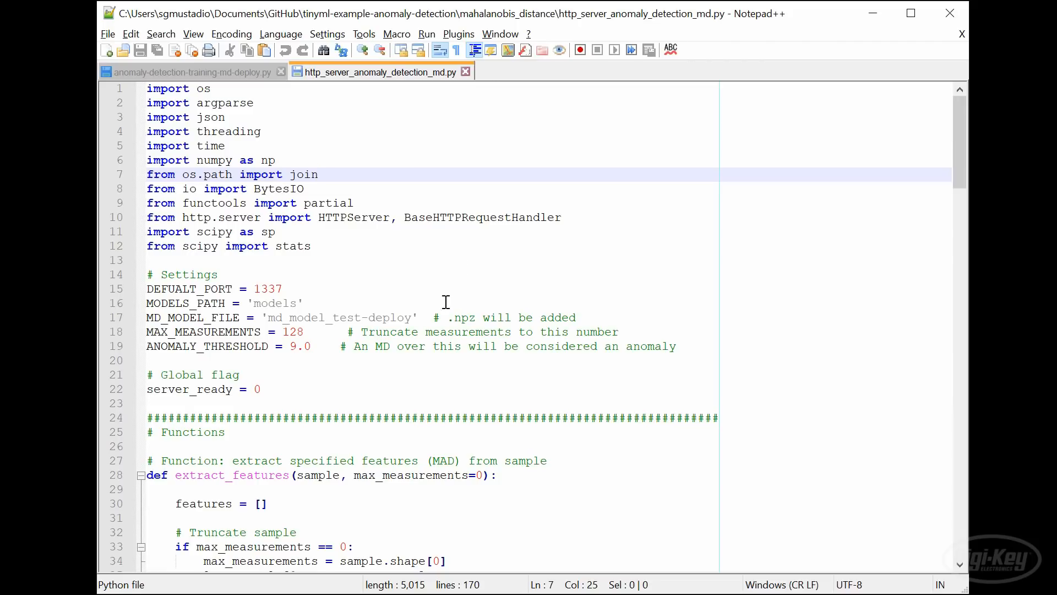
left_click(598, 317)
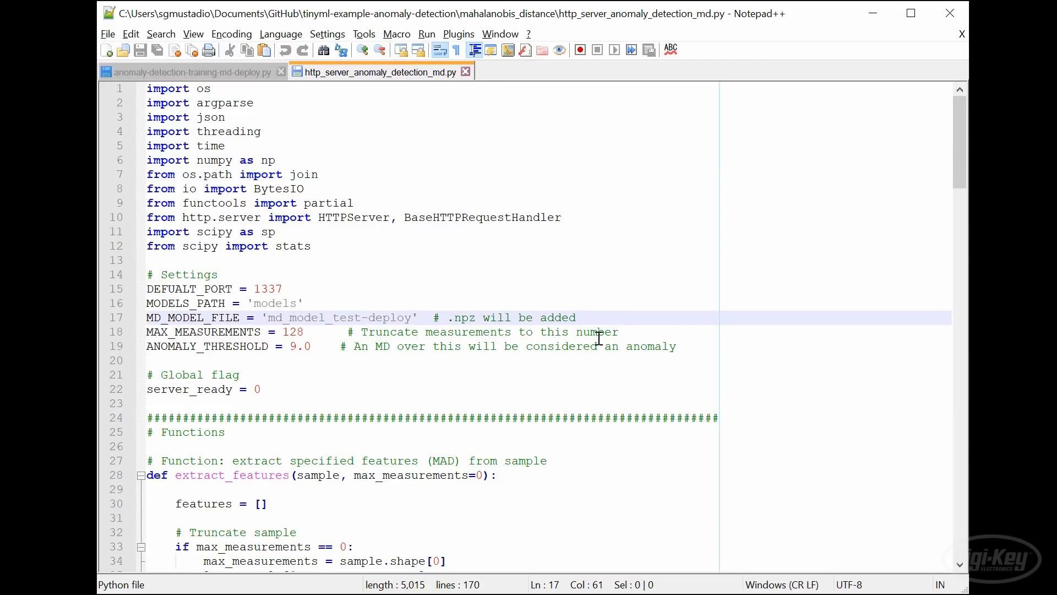
scroll("down", 3)
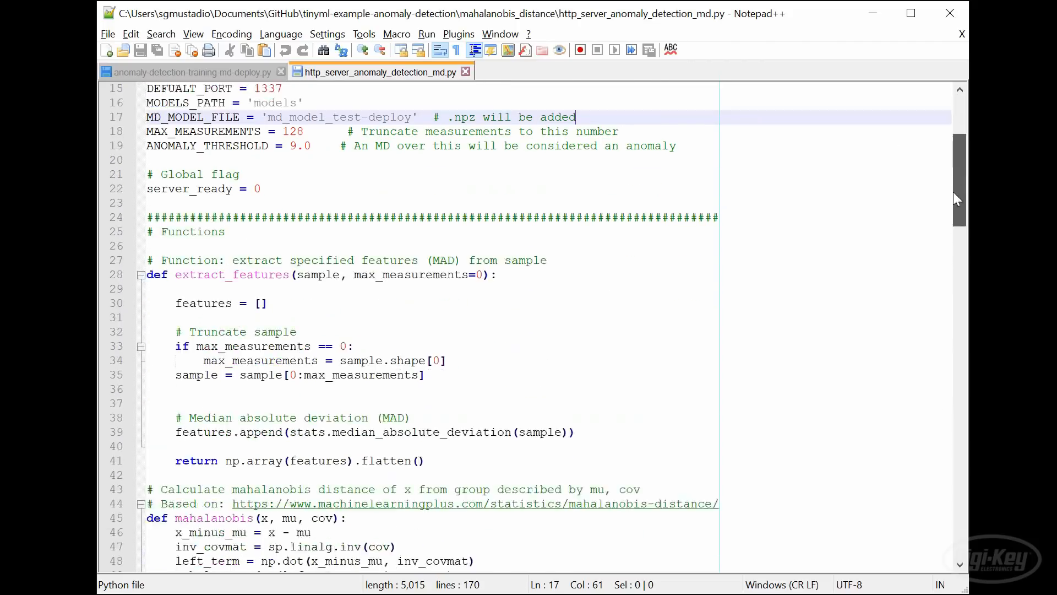
scroll("down", 3)
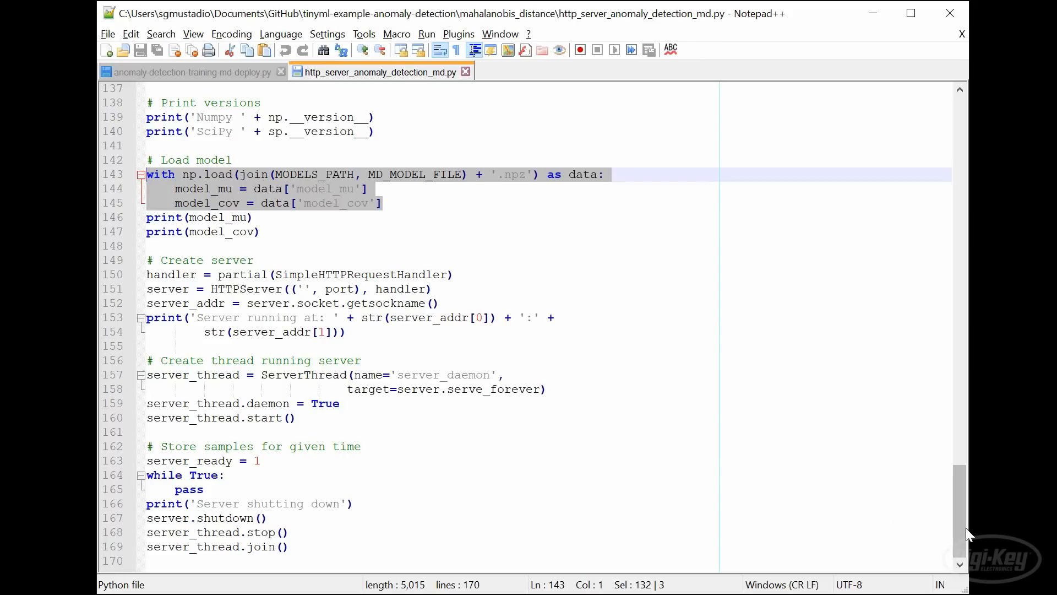
scroll("up", 3)
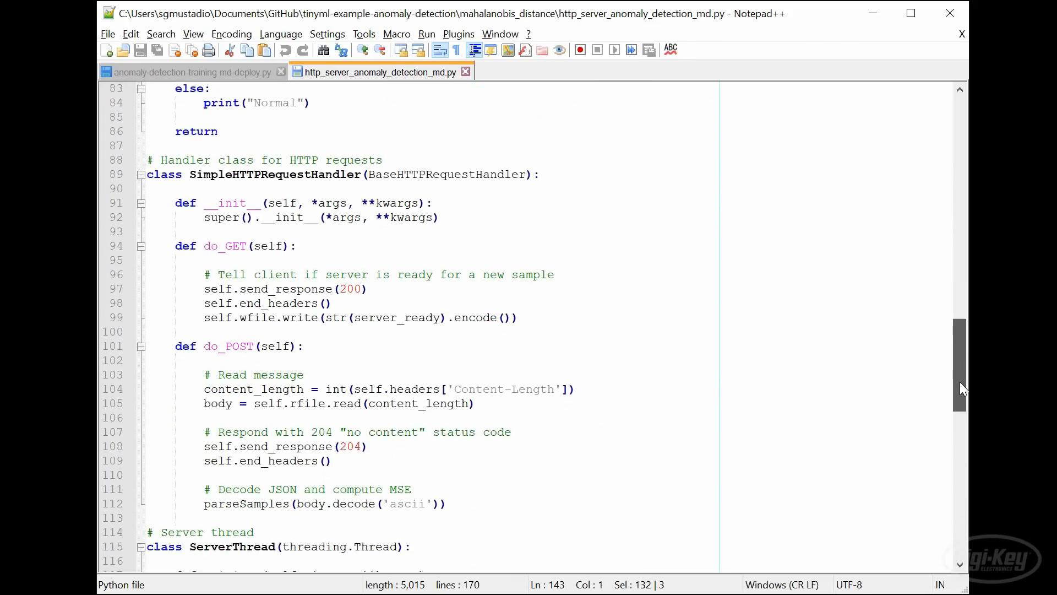
left_click(518, 317)
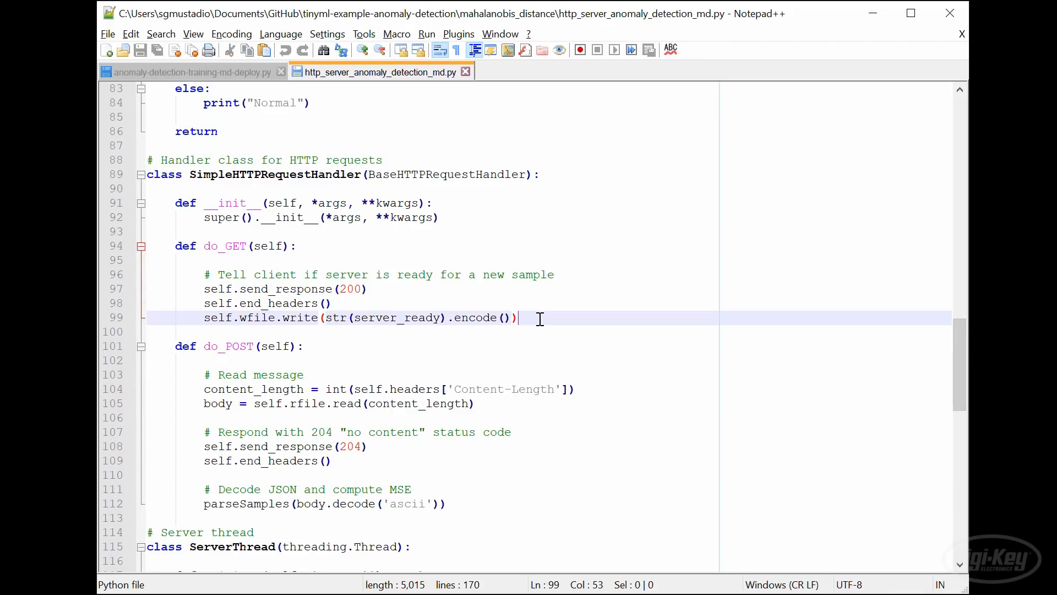
mouse_move(523, 503)
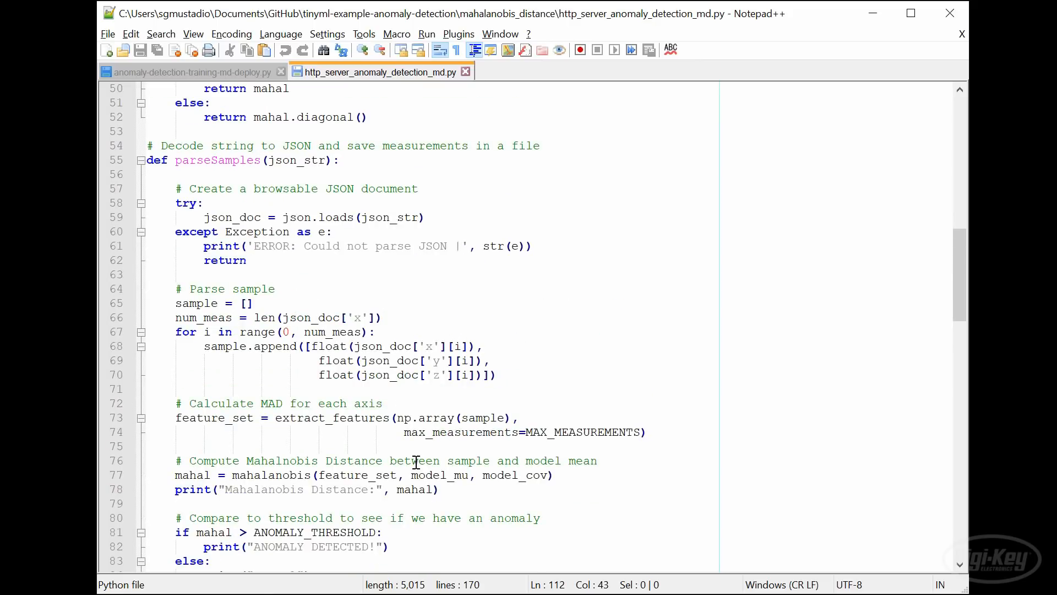
scroll("down", 3)
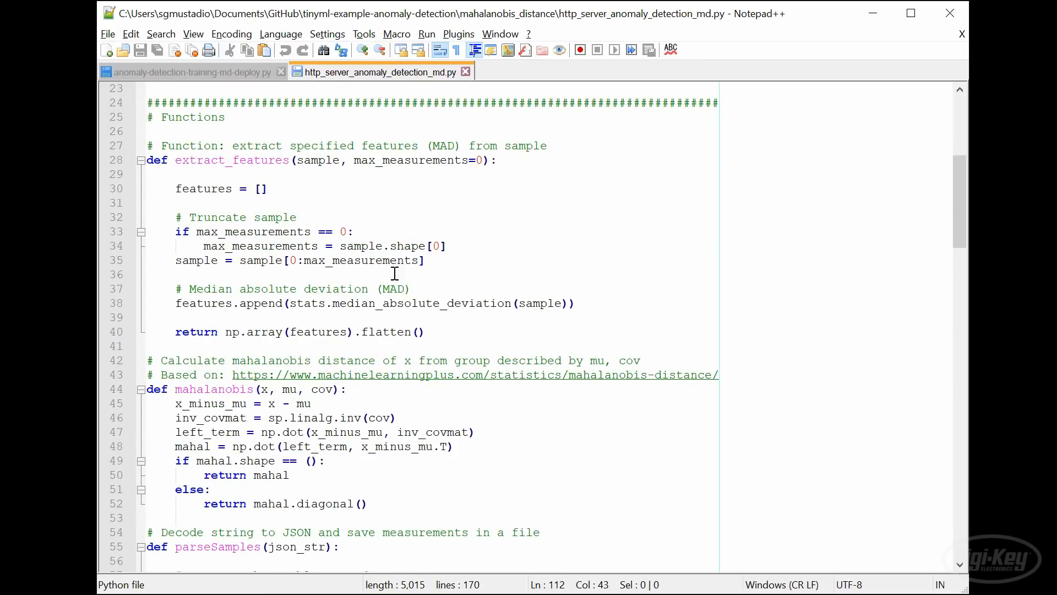
scroll("down", 3)
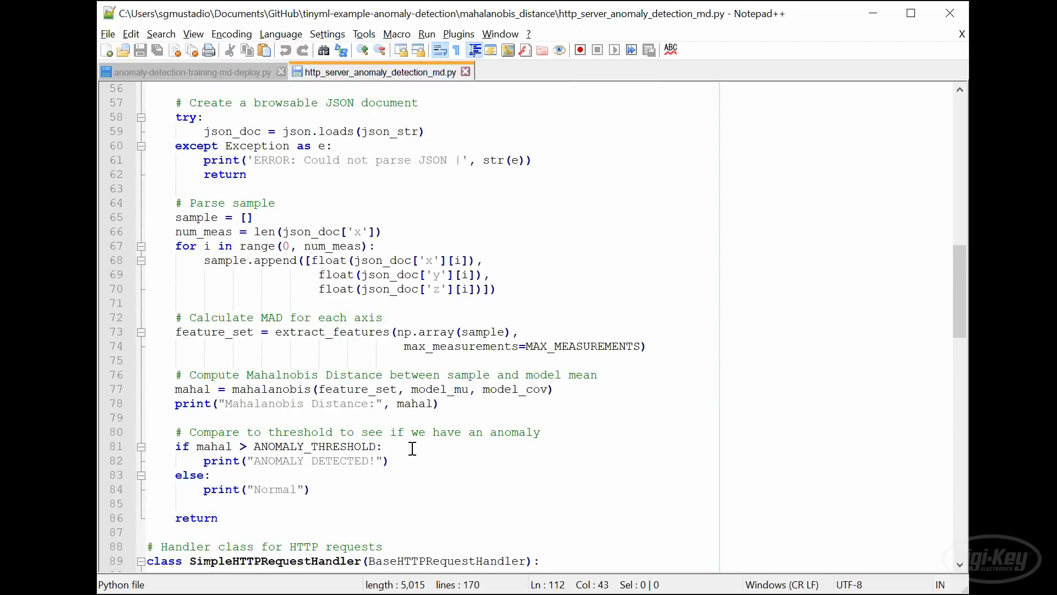
mouse_move(362, 446)
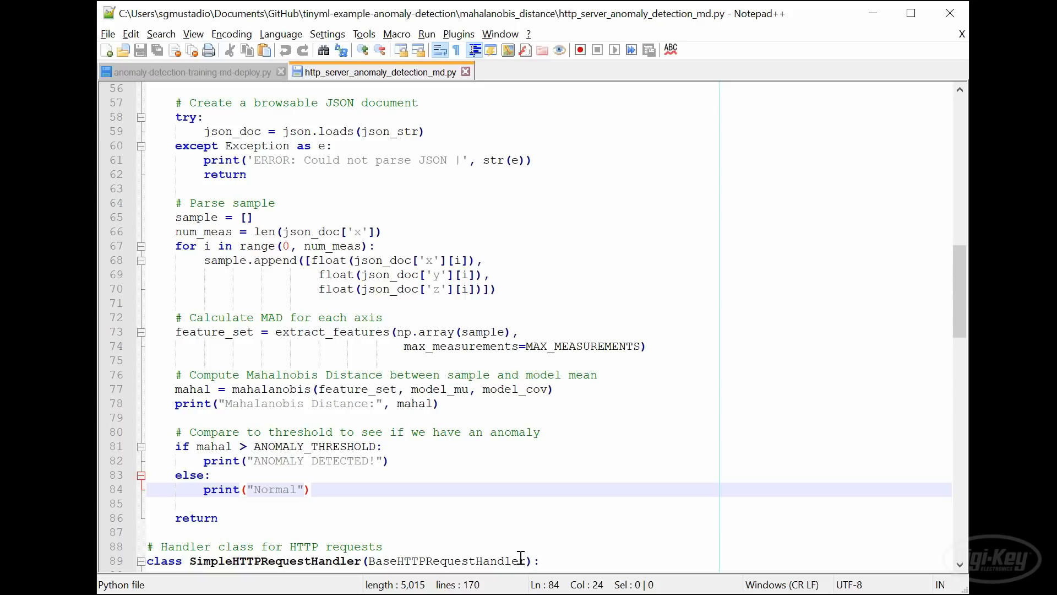
left_click(309, 489)
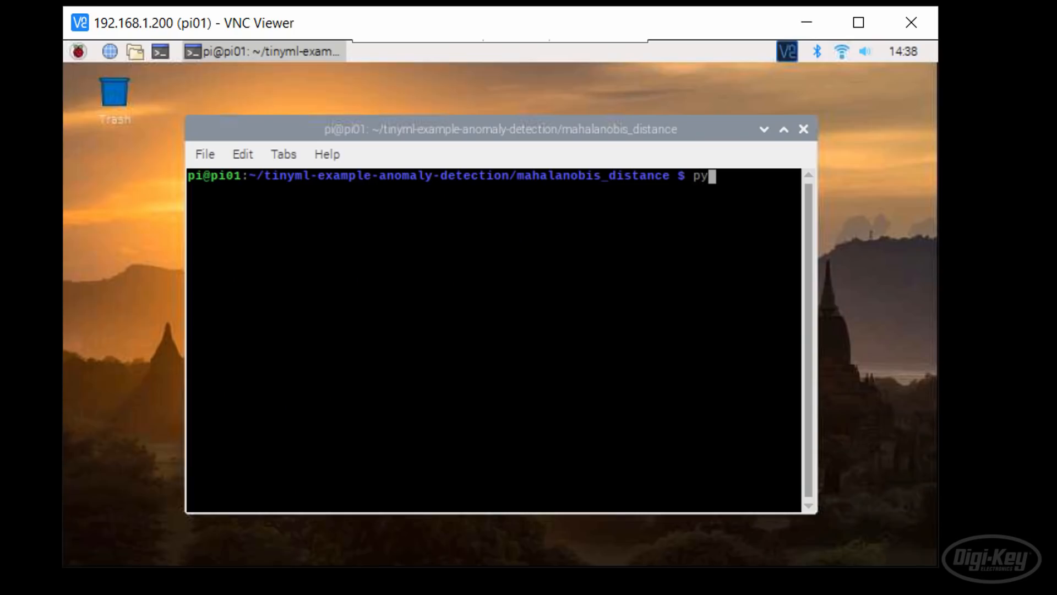
Launch http_server_anomaly_detection_md.py on the Pi terminal
type("thon http_server_anomaly_detection_md.py")
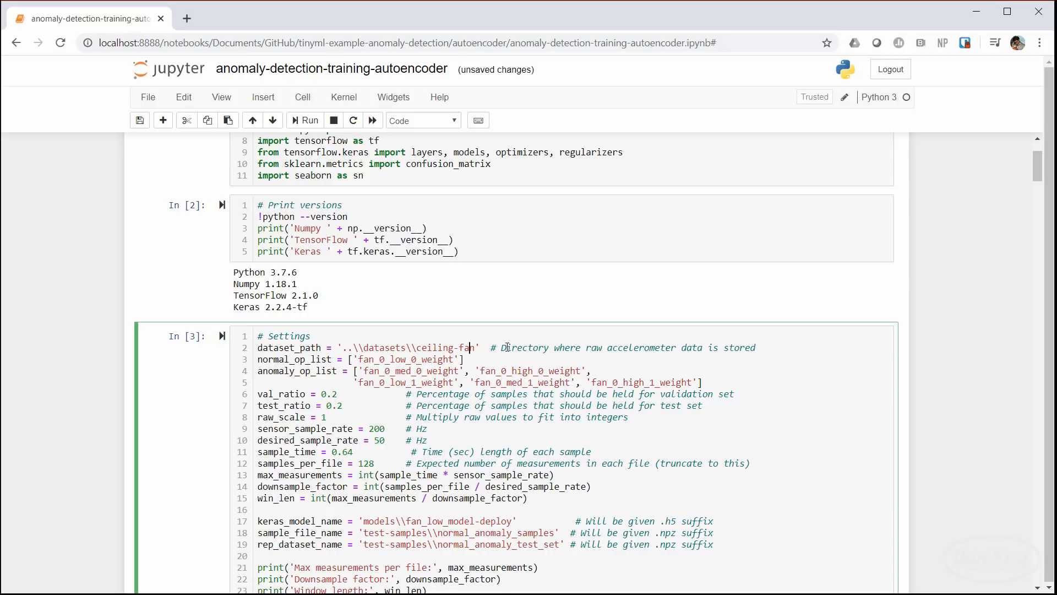
Set keras_model_name to fan_low_model-deploy and the normal data folder to fan_0_low-deploy
type("-deploy'")
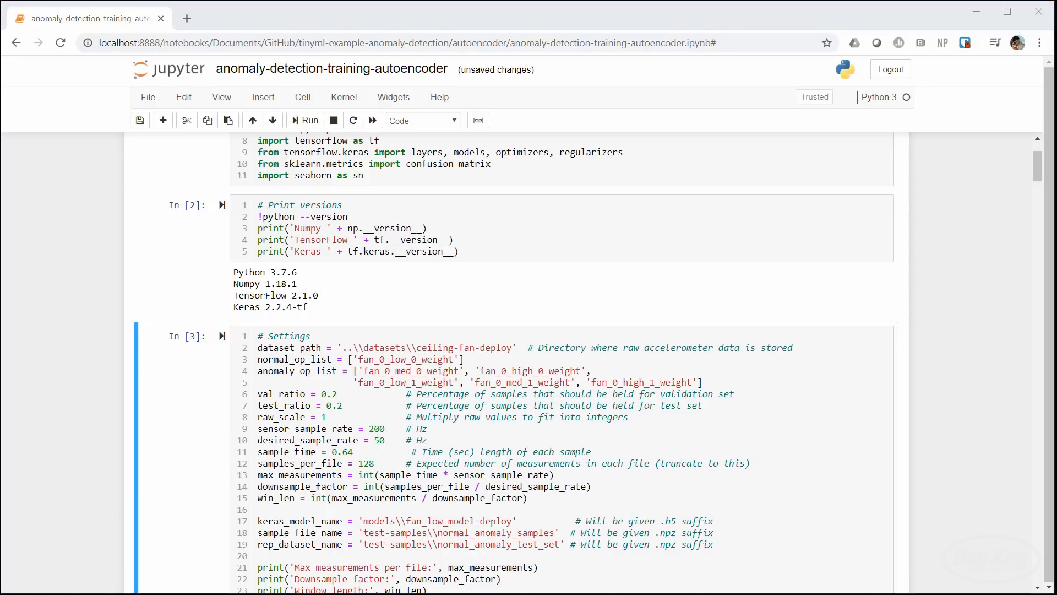
left_click(453, 359)
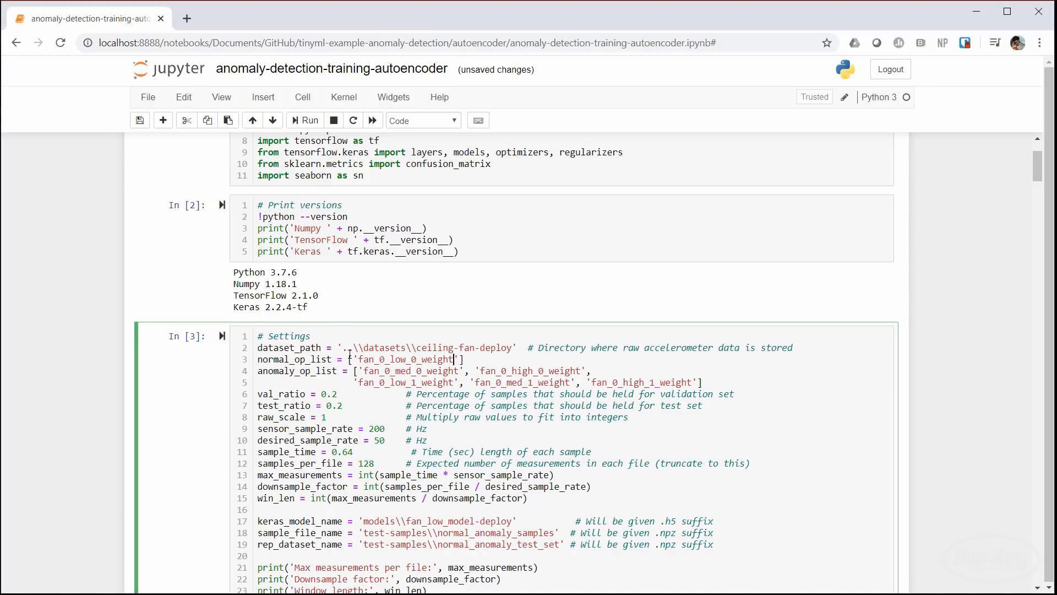
type("fan_0_low-de")
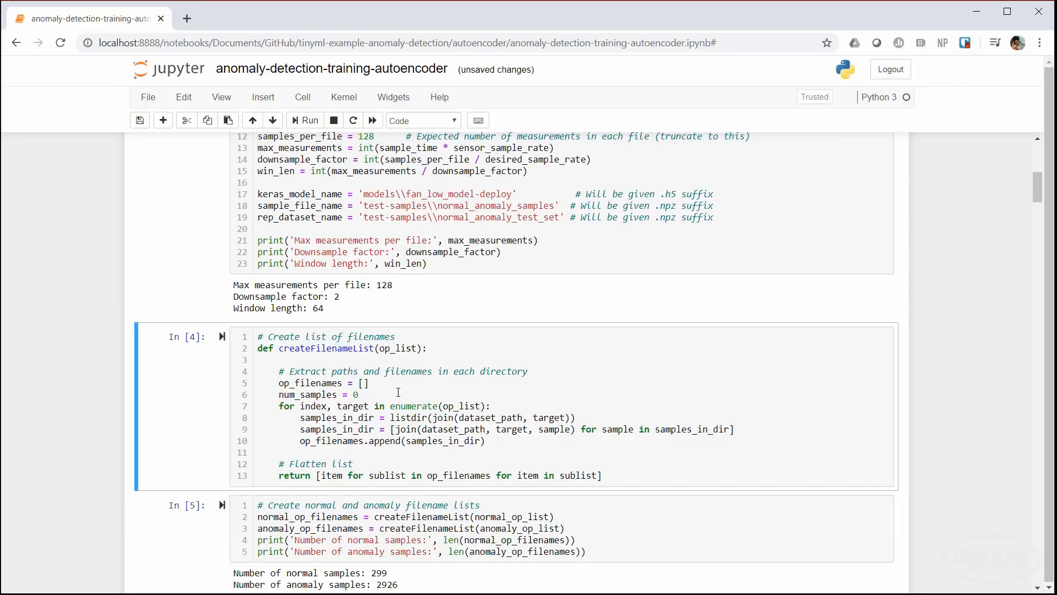
Run the cells down through model.fit so the autoencoder trains for 50 epochs
scroll("down", 3)
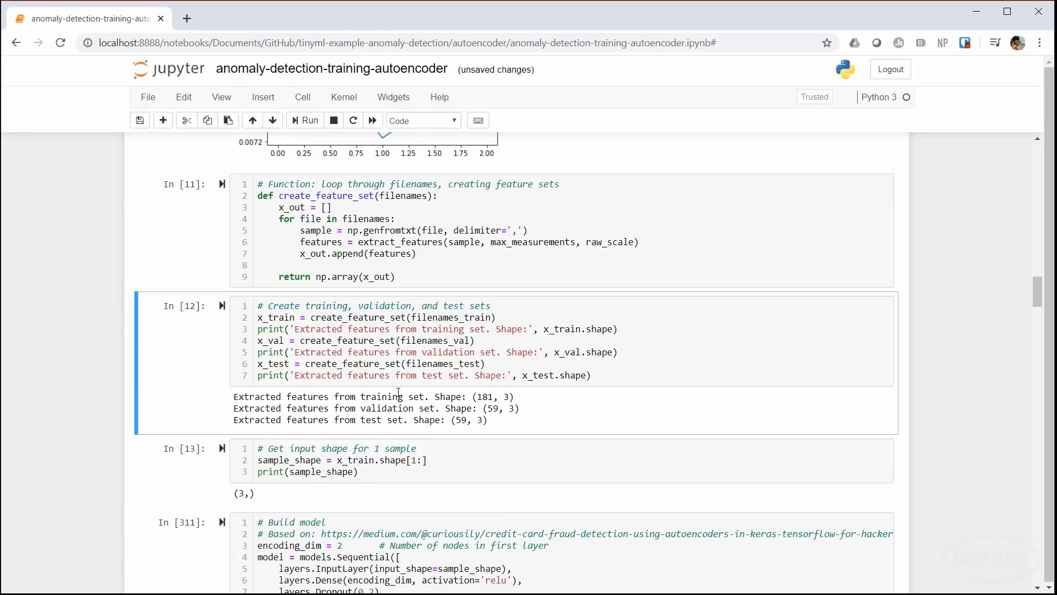
scroll("down", 3)
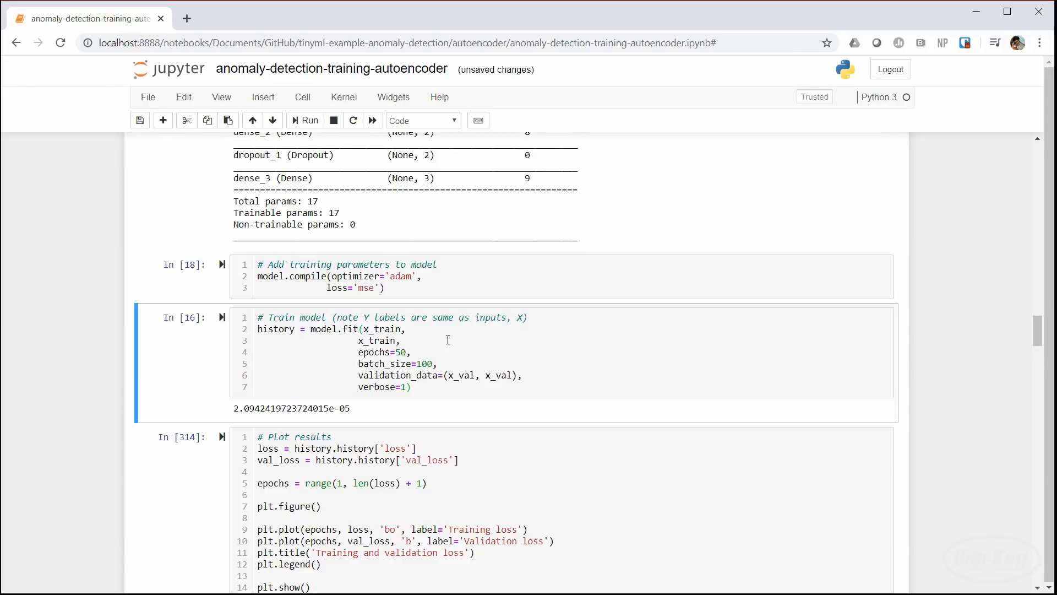
left_click(305, 120)
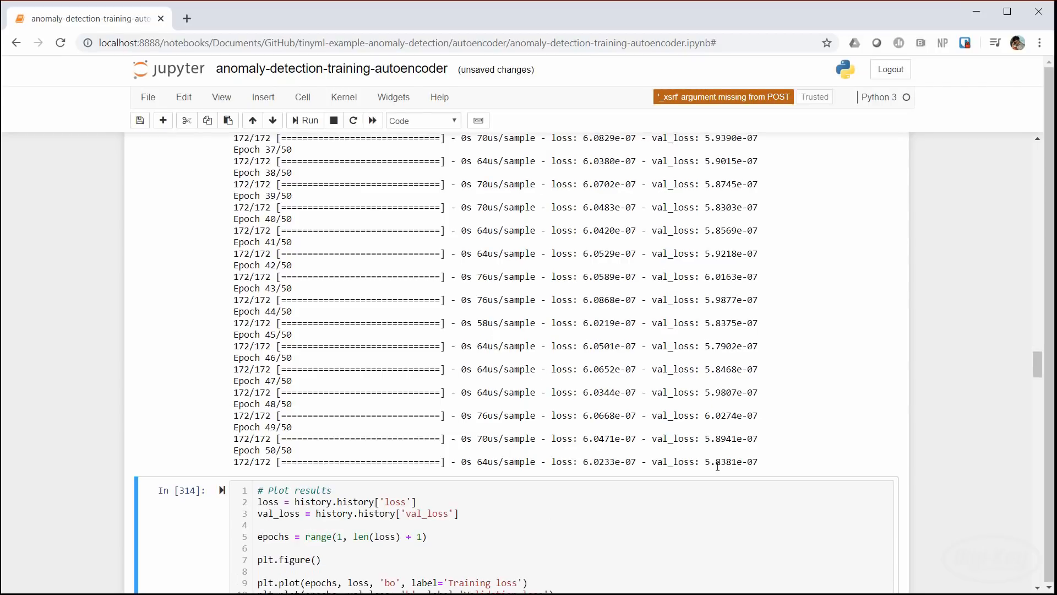
Review the validation MSE outputs (threshold near 1.75e-06) and run model.save for fan_low_model-deploy.h5
scroll("down", 3)
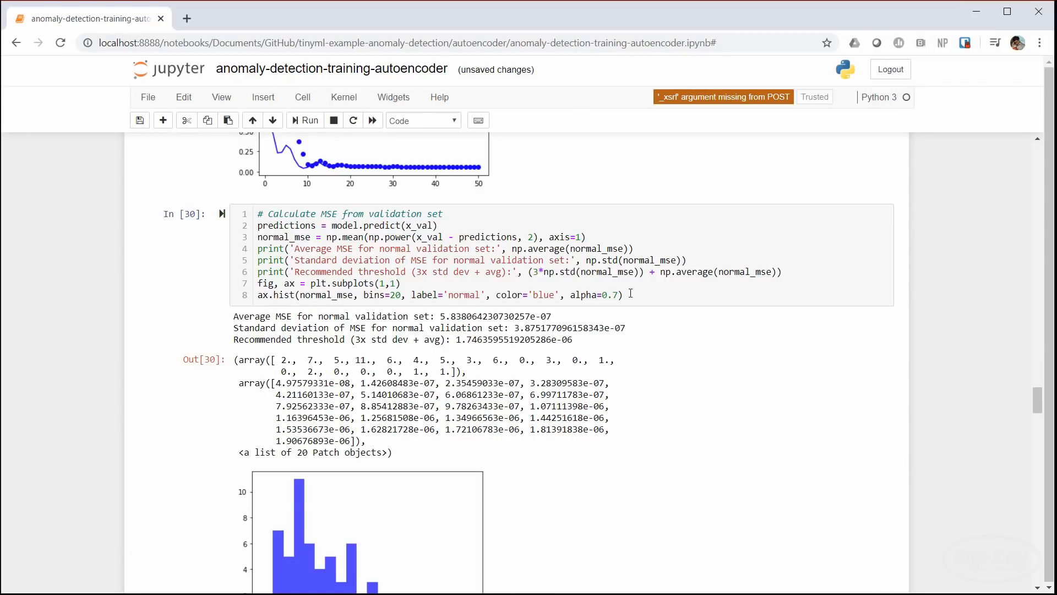
scroll("down", 3)
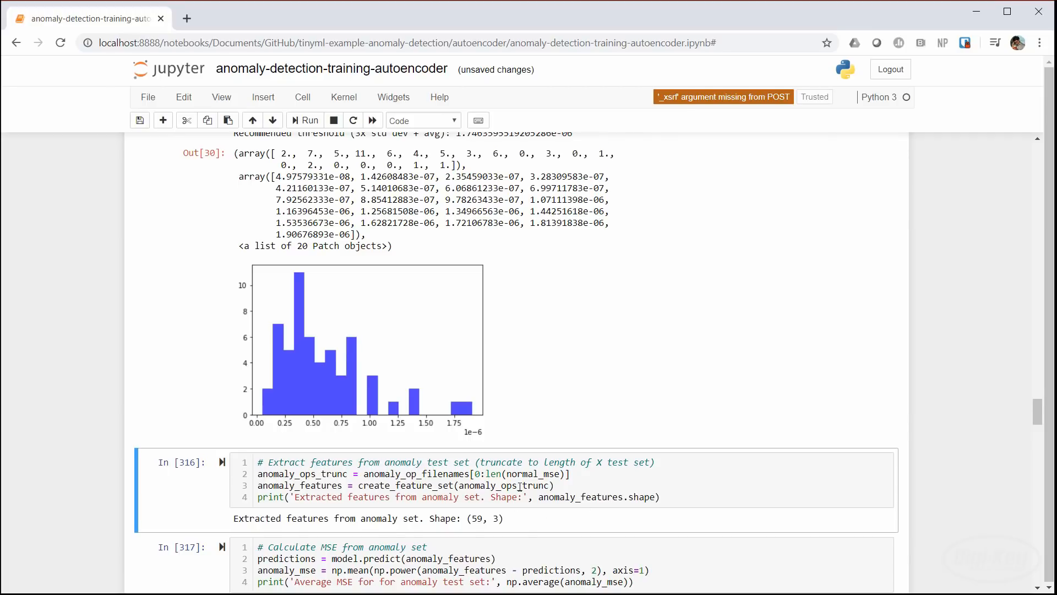
scroll("down", 3)
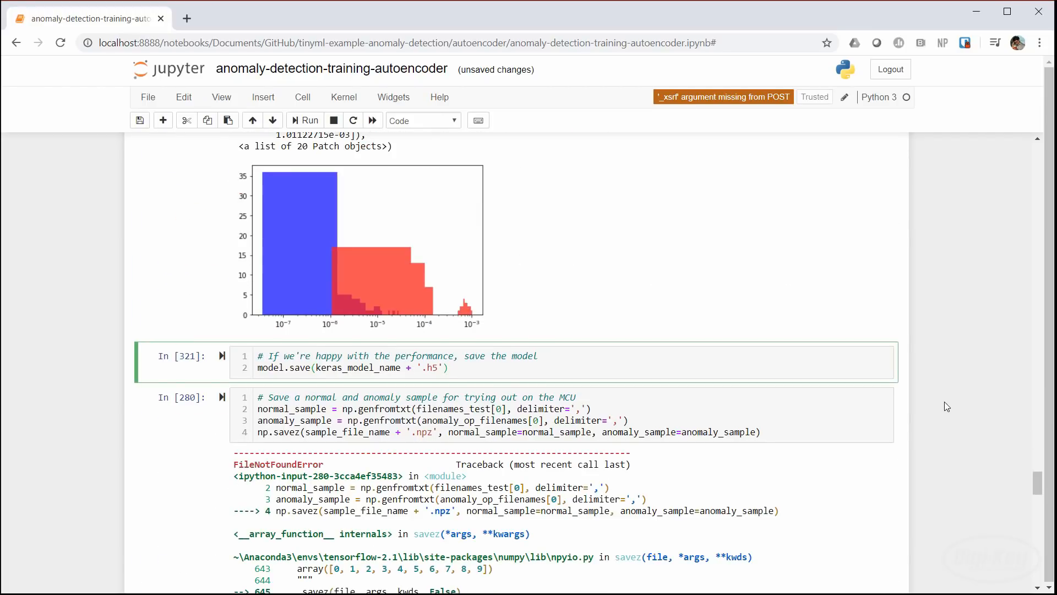
scroll("up", 3)
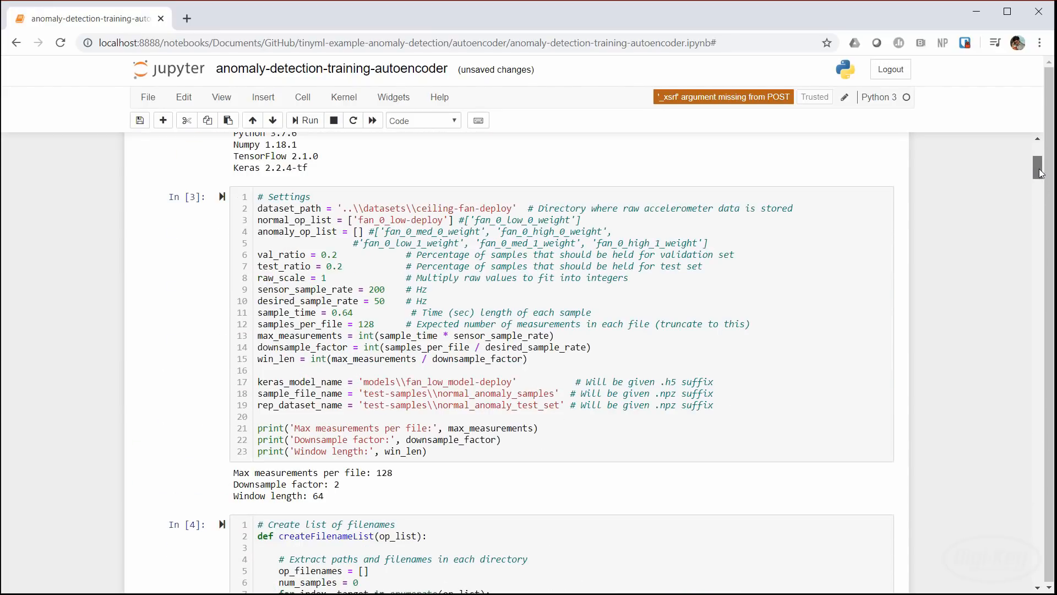
double_click(458, 382)
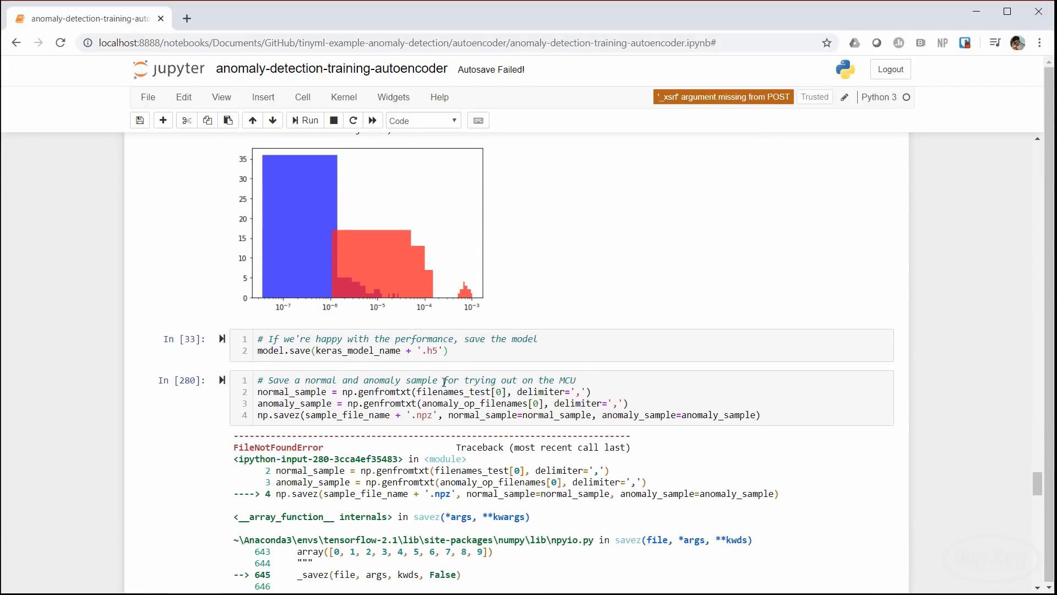
Insert a cell below model.save holding the TFLiteConverter code to produce fan_low_model-deploy.tflite
left_click(262, 97)
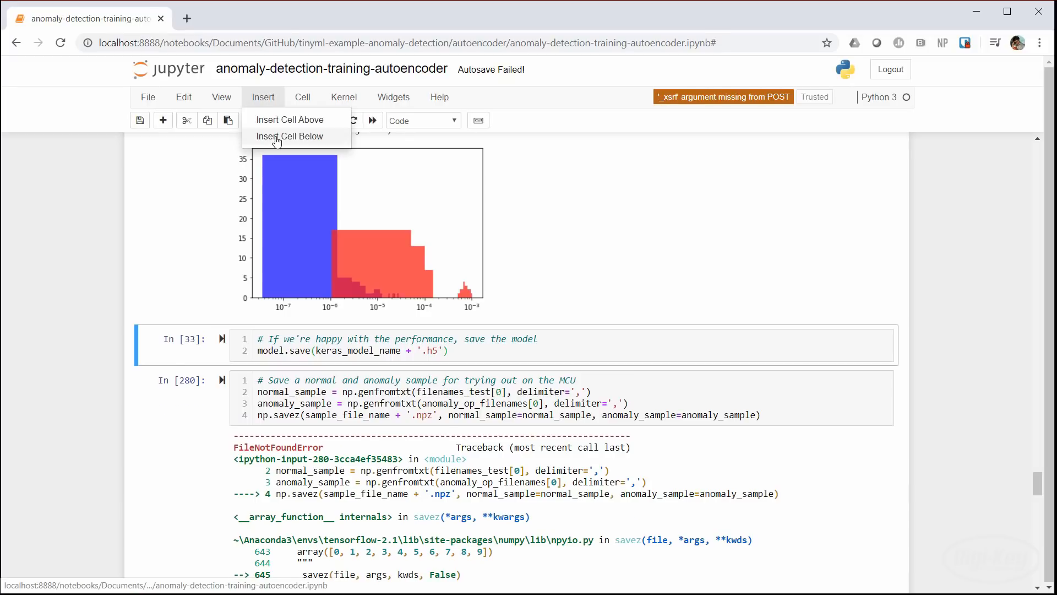
left_click(289, 137)
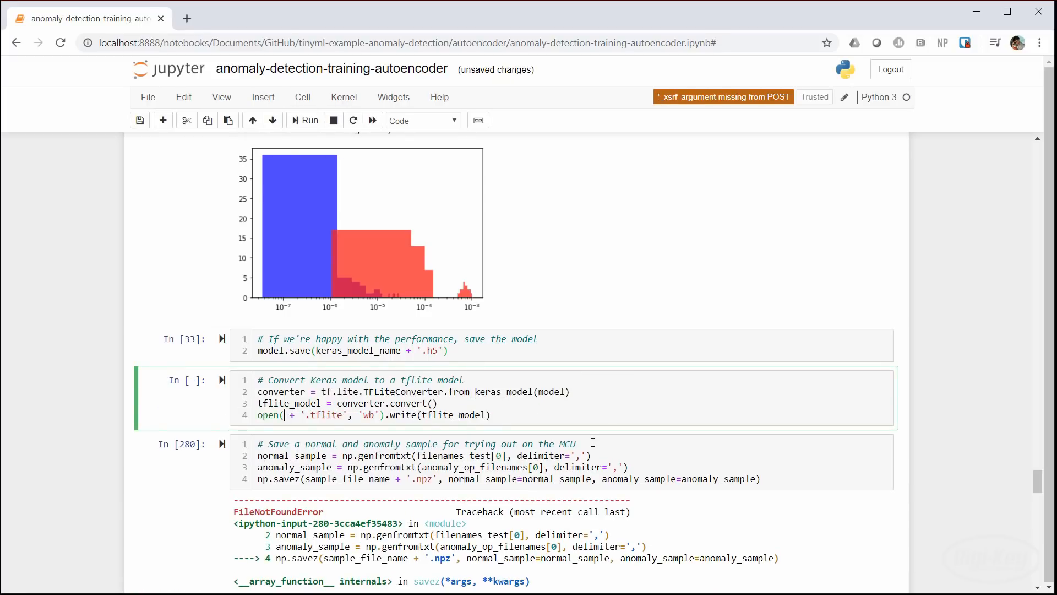
scroll("down", 3)
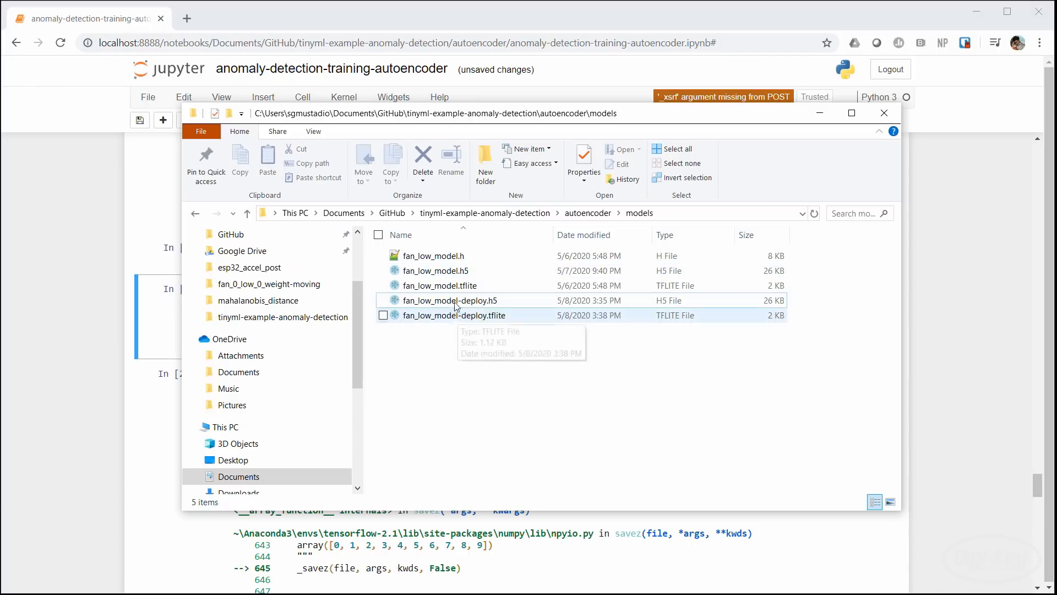
Load fan_low_model-deploy.tflite in Netron and view its two fully connected ReLU layers
double_click(453, 315)
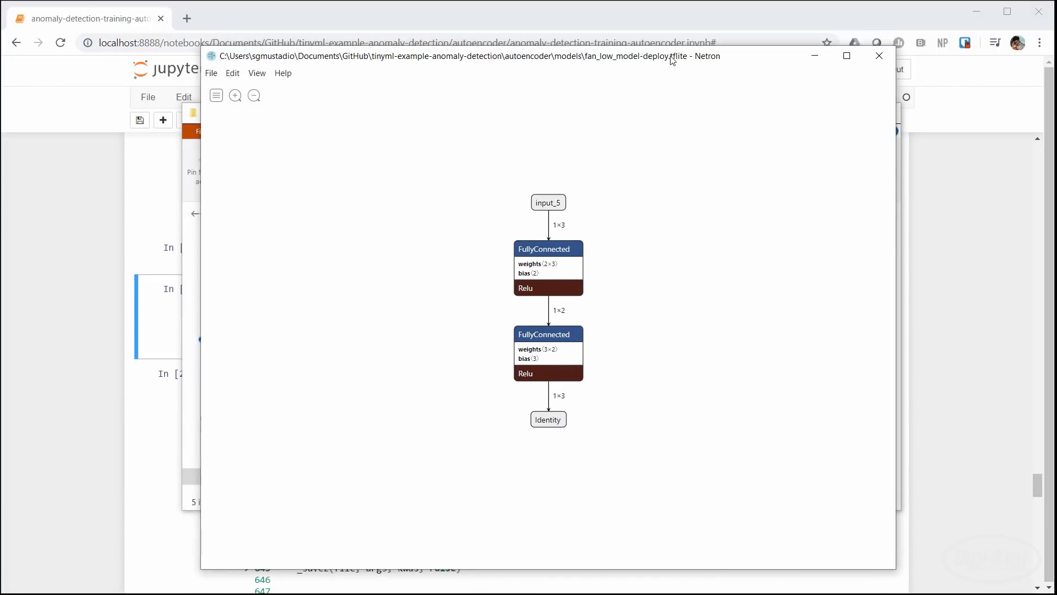
left_click(548, 266)
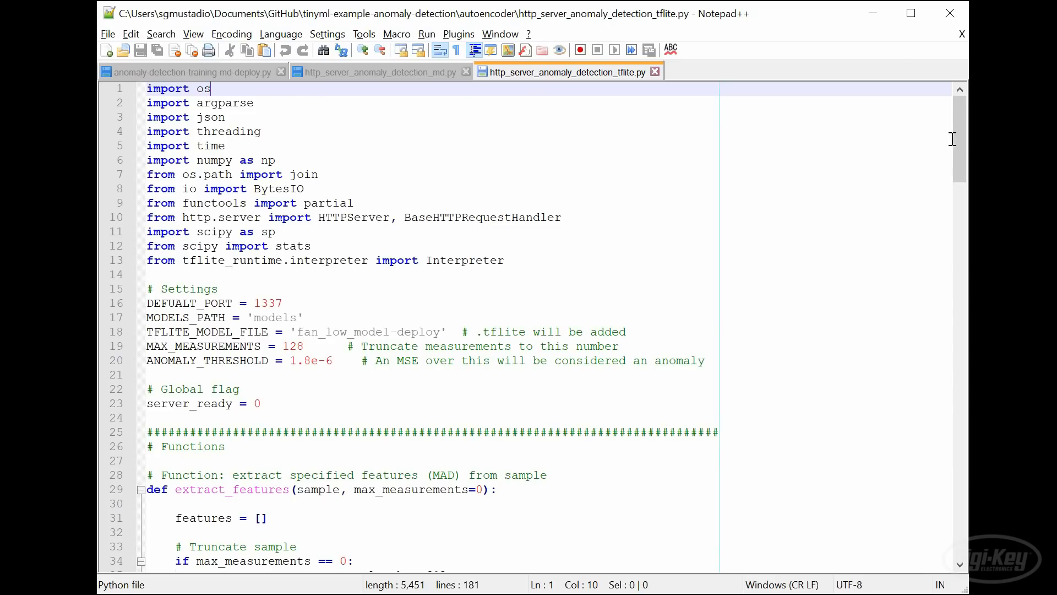
scroll("down", 3)
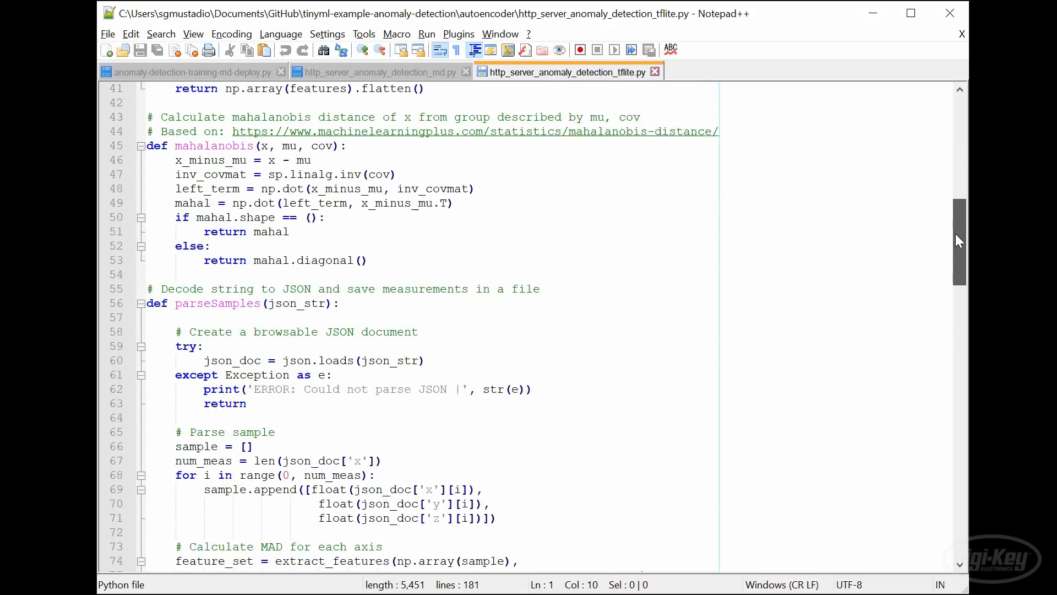
scroll("down", 3)
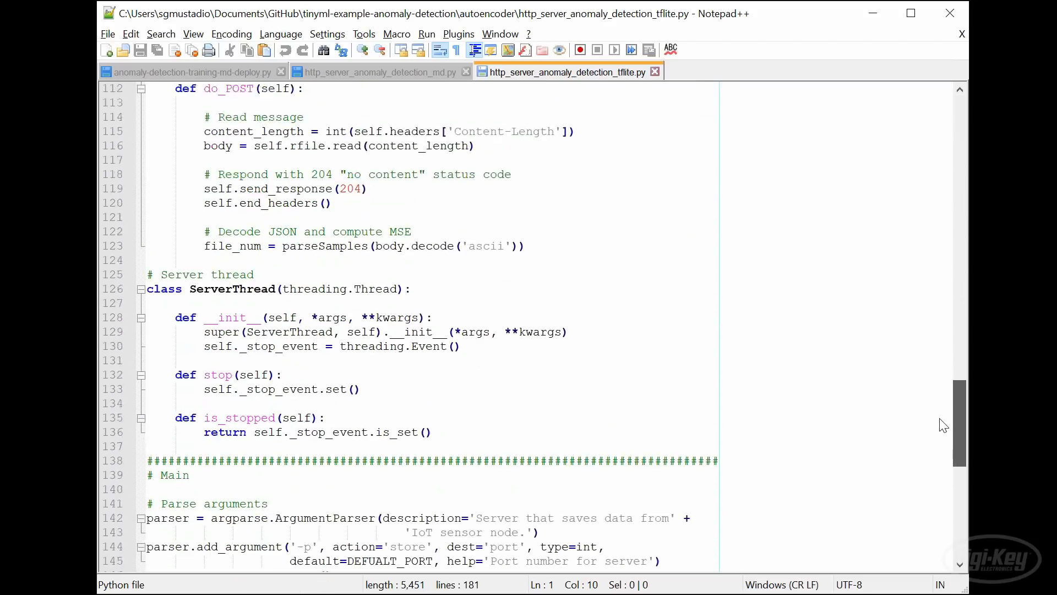
scroll("down", 3)
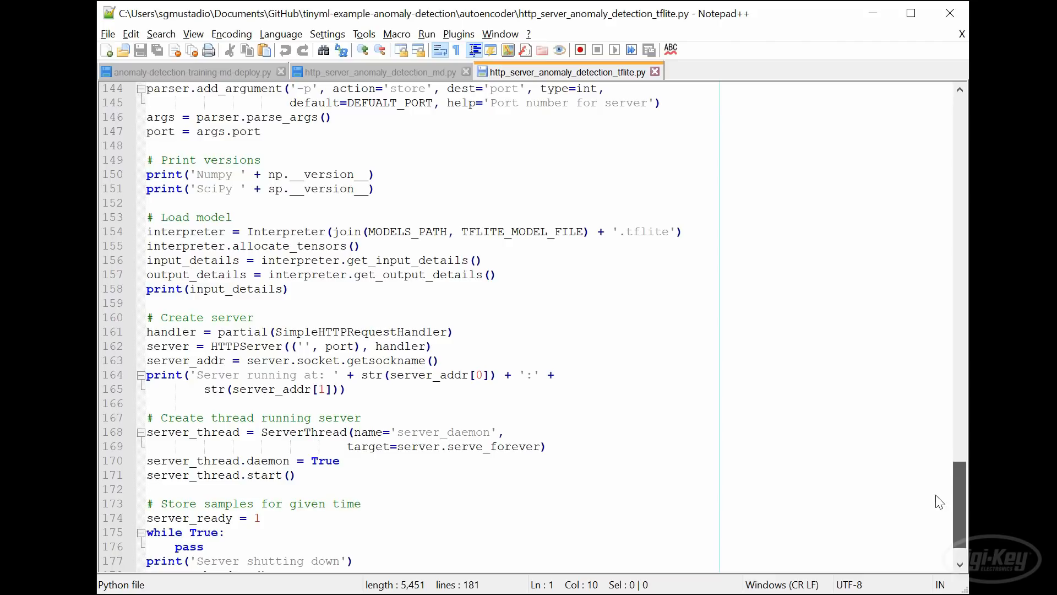
mouse_move(699, 233)
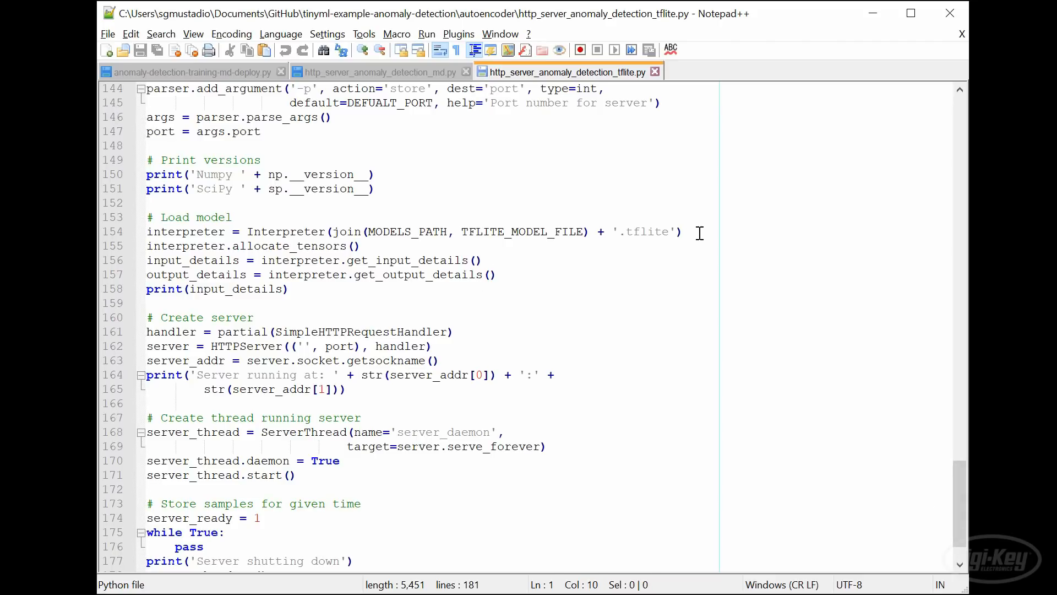
left_click(361, 246)
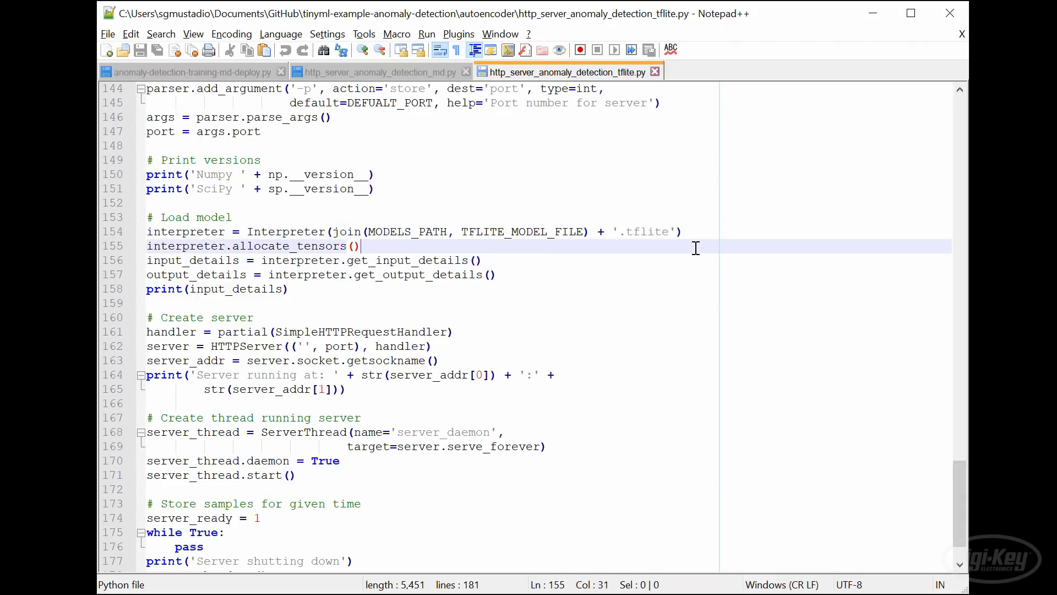
mouse_move(671, 272)
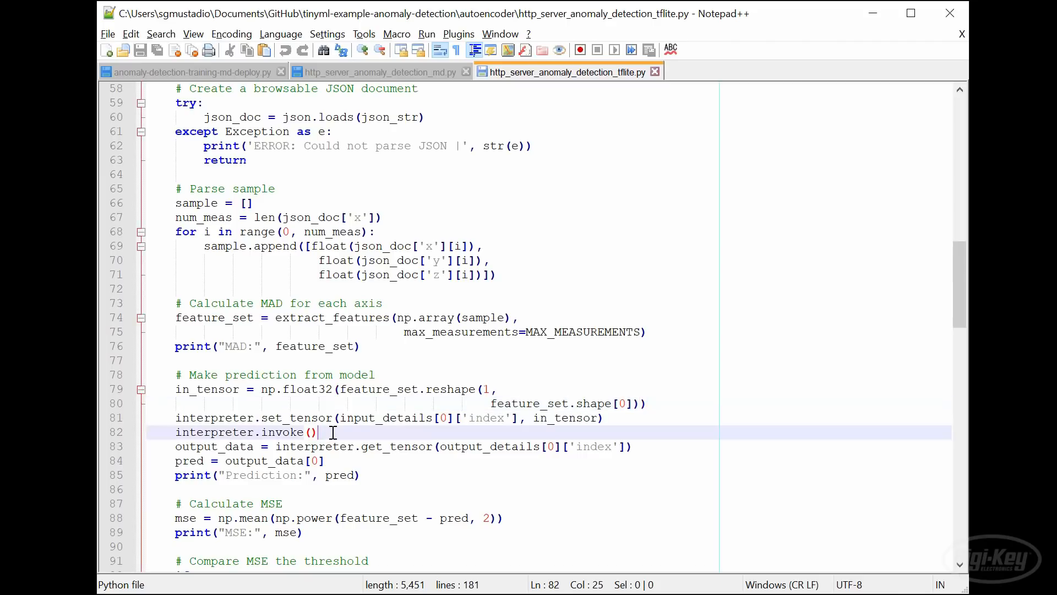
mouse_move(394, 432)
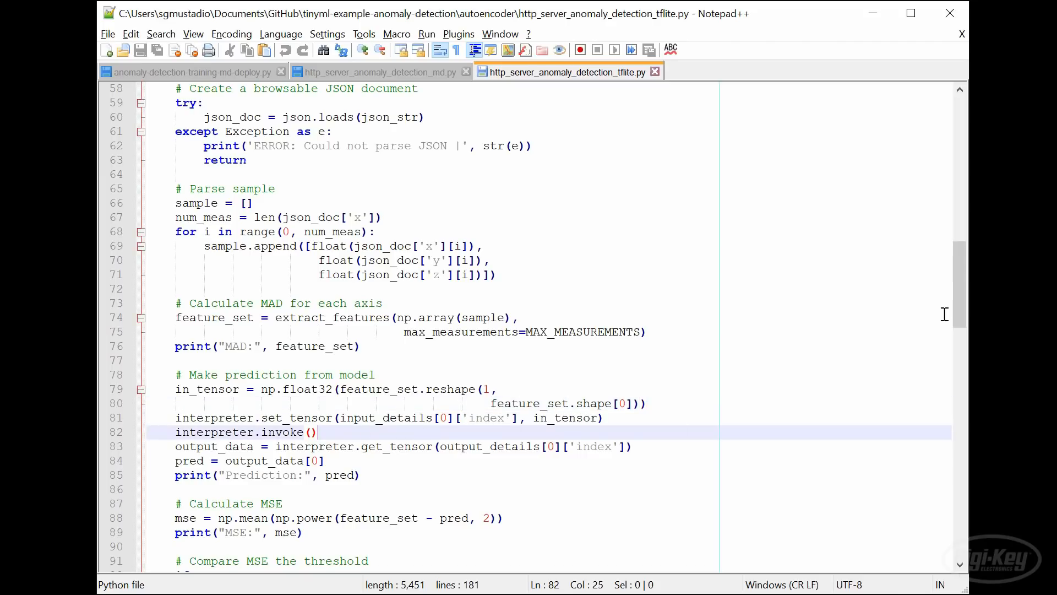
scroll("down", 3)
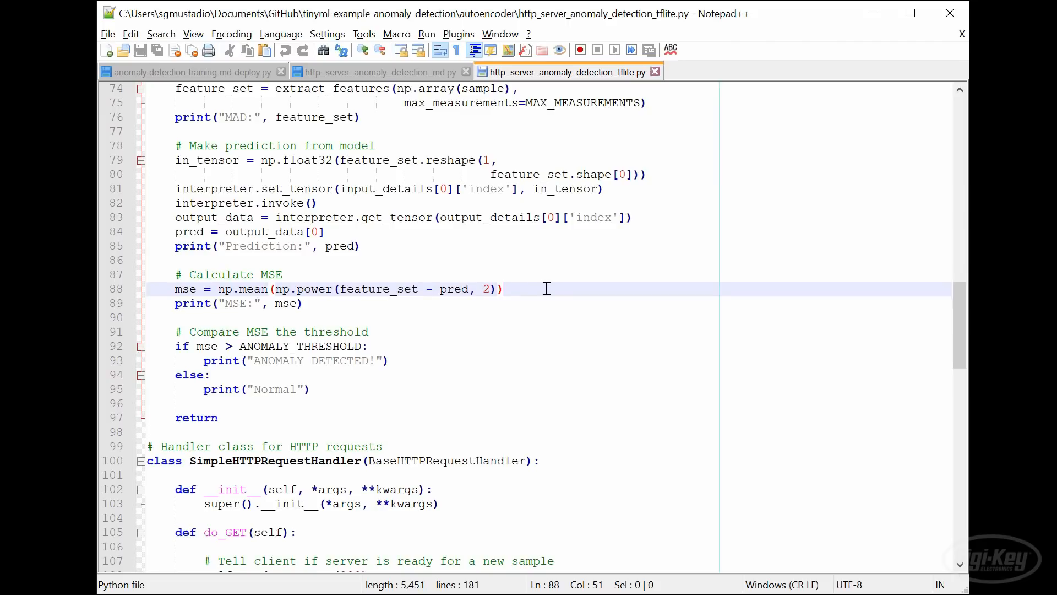
mouse_move(411, 346)
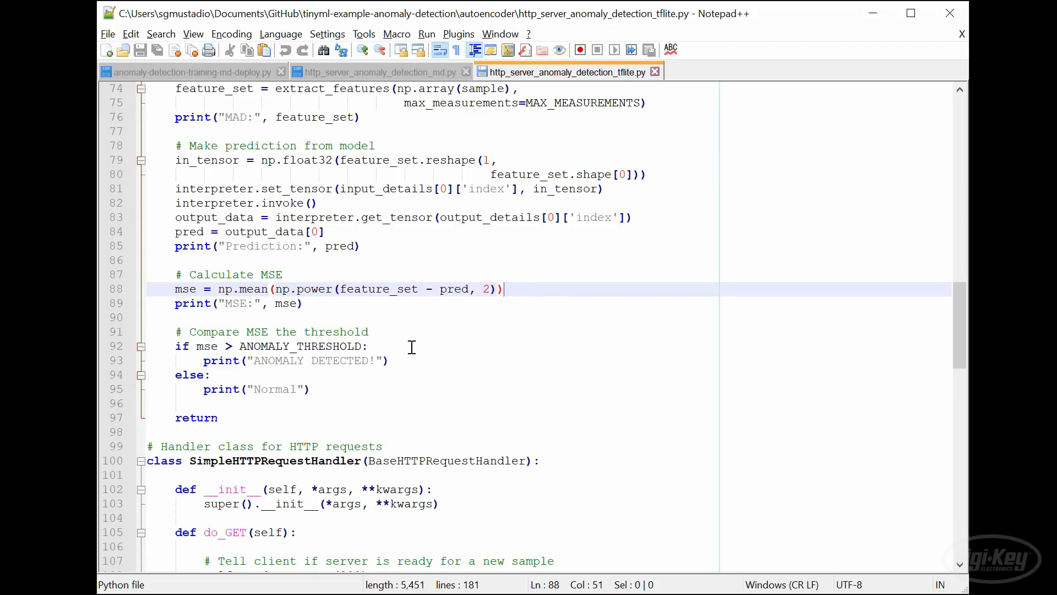
left_click(368, 345)
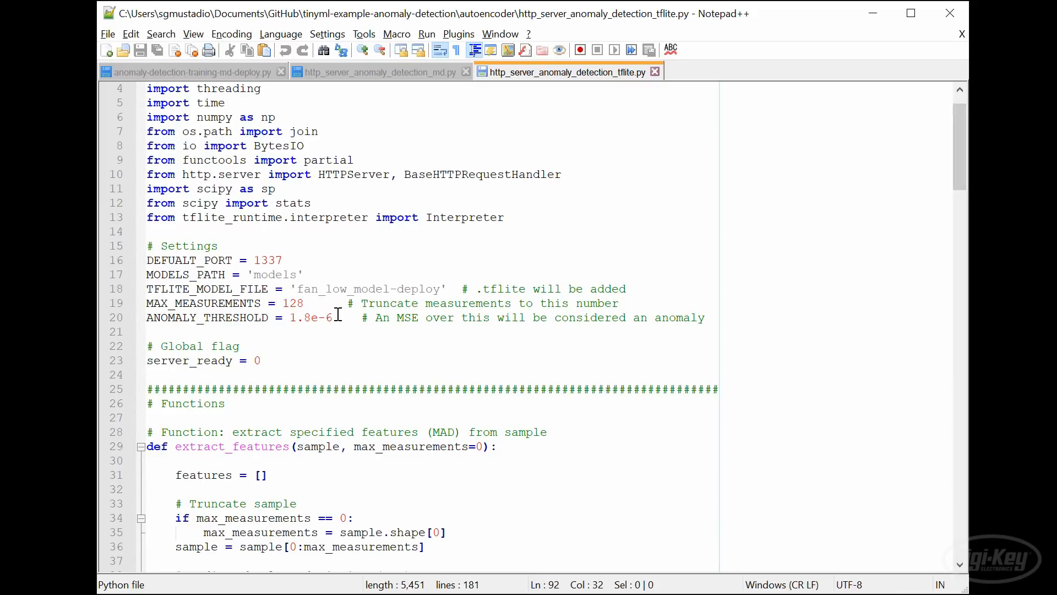
double_click(312, 317)
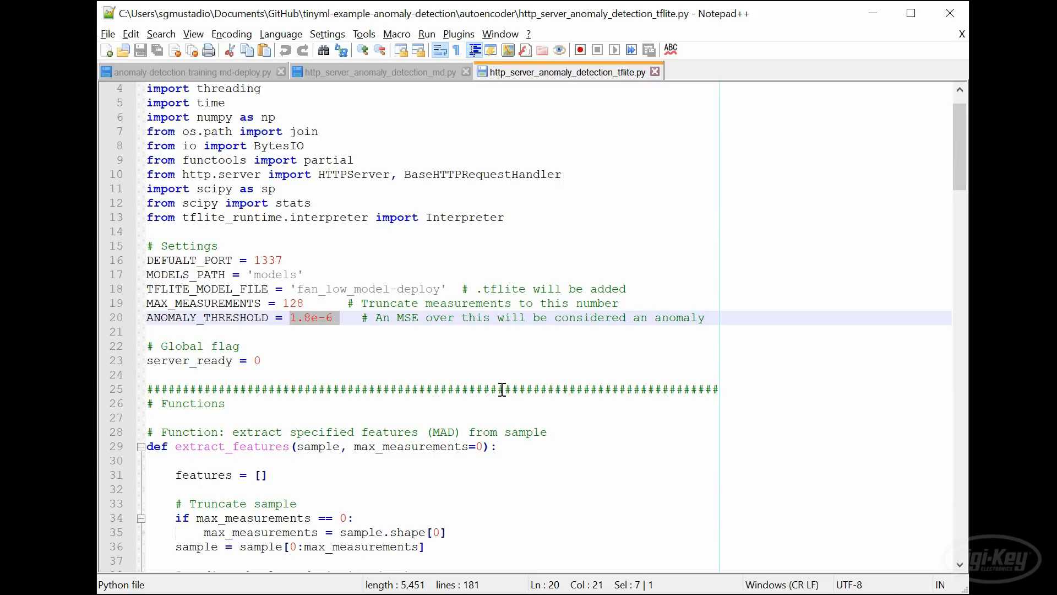